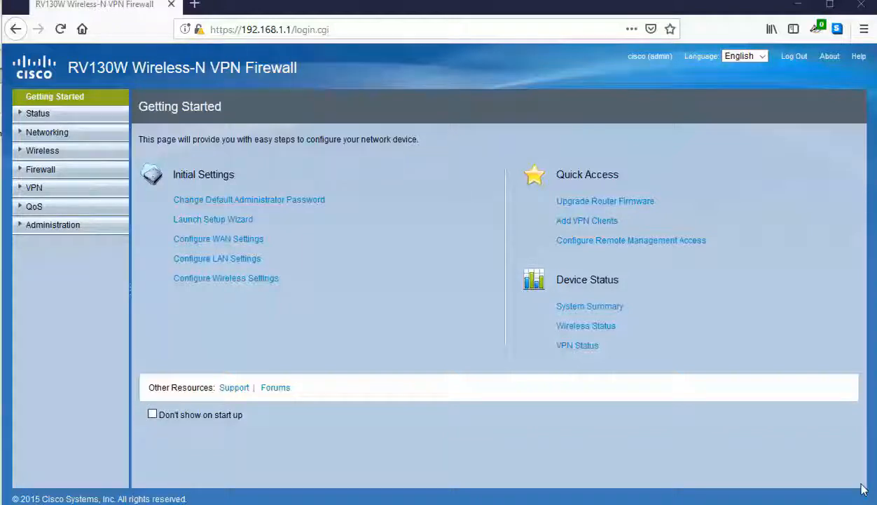
pyautogui.moveTo(853, 475)
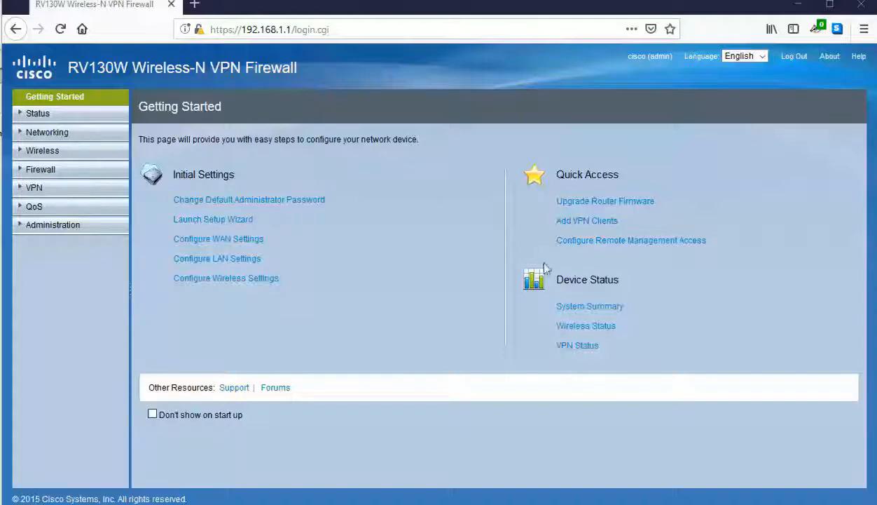
pyautogui.moveTo(37, 113)
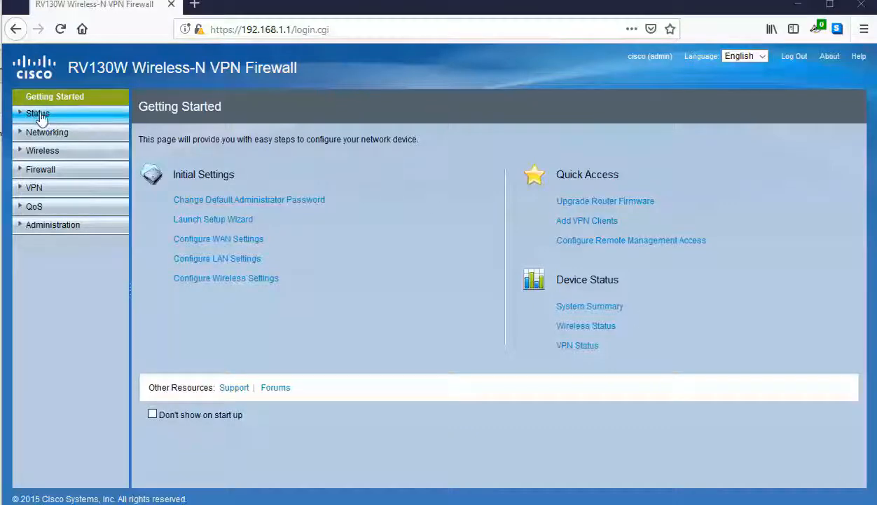
# Step: Show the Status dashboard and LAN Port 1 details: link up, 1000Mbps full duplex
pyautogui.click(37, 112)
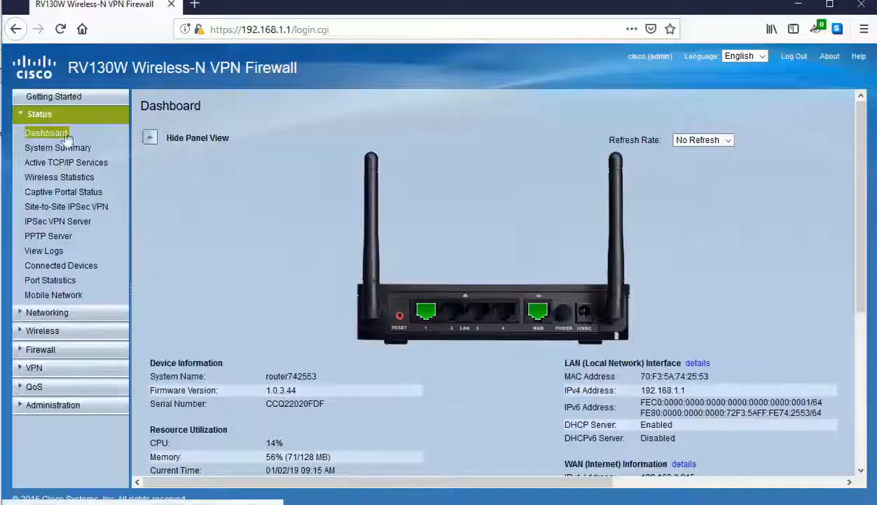
pyautogui.moveTo(556, 261)
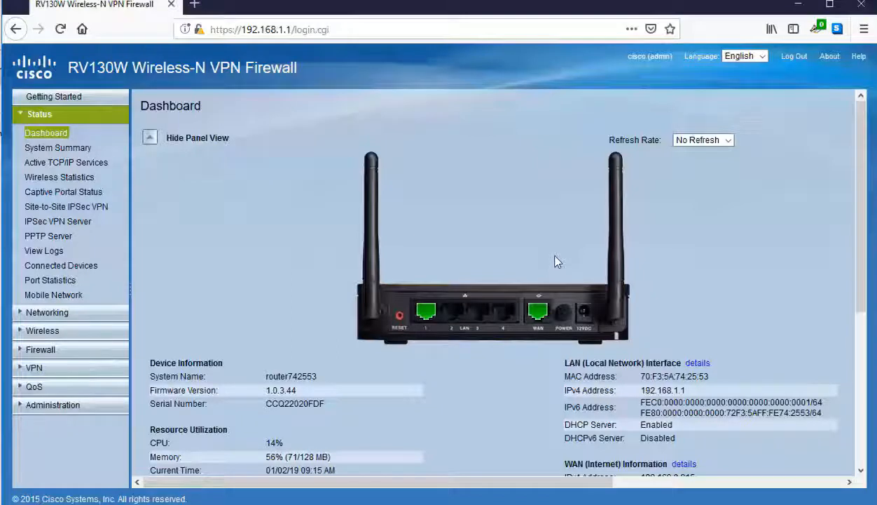
pyautogui.moveTo(454, 276)
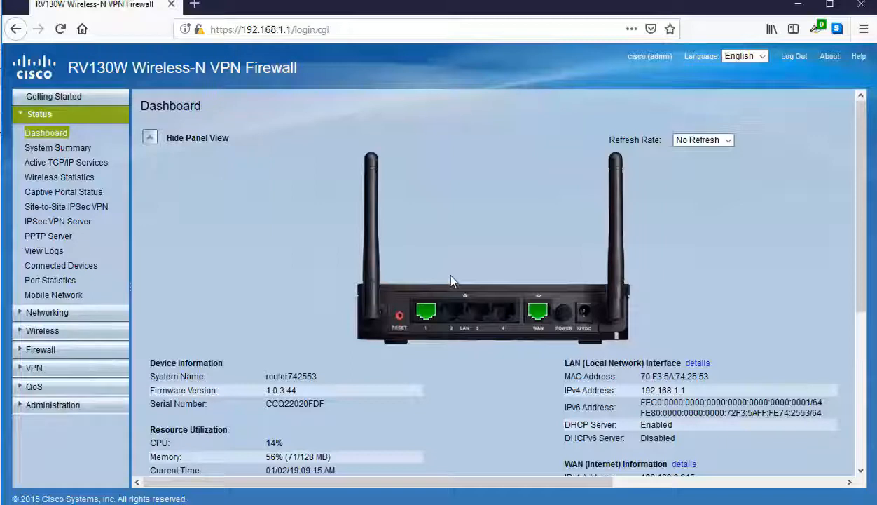
pyautogui.moveTo(468, 284)
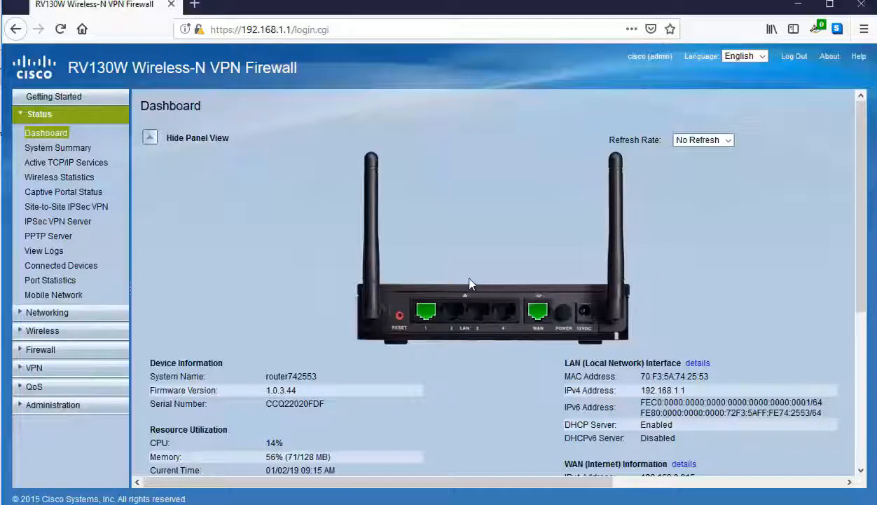
pyautogui.moveTo(471, 281)
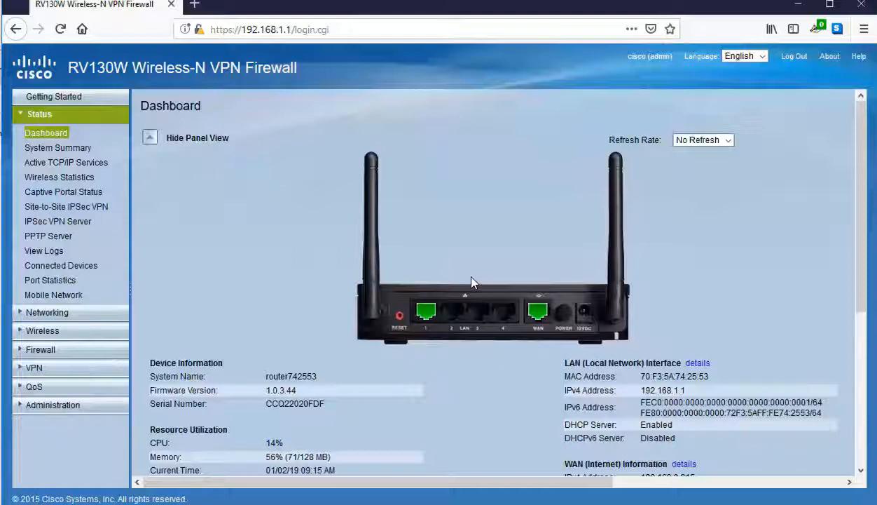
pyautogui.moveTo(488, 281)
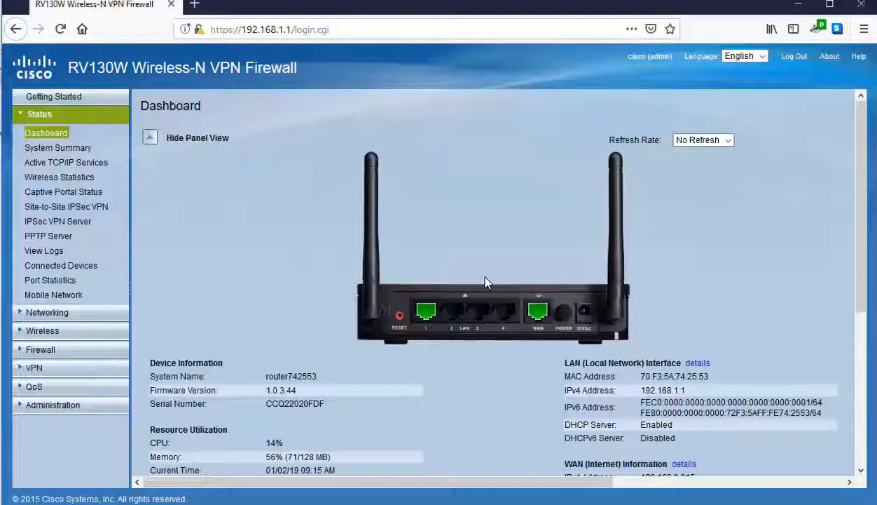
pyautogui.moveTo(623, 294)
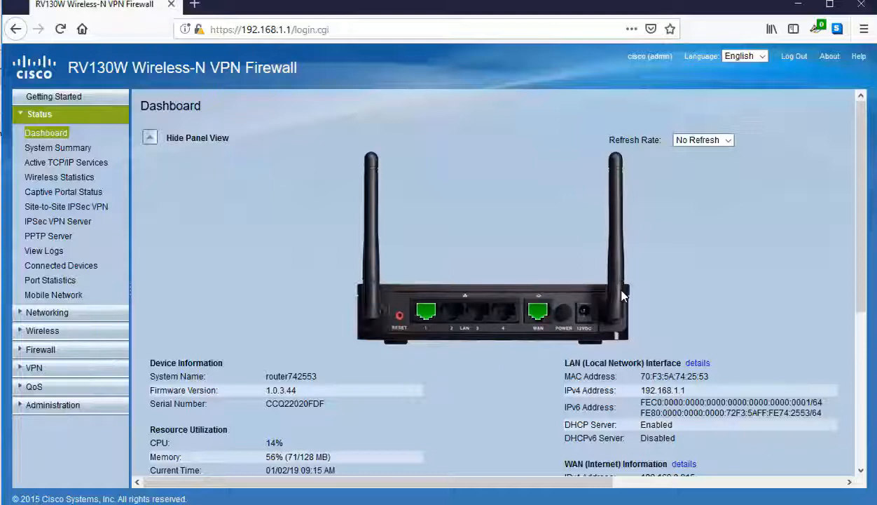
pyautogui.click(426, 310)
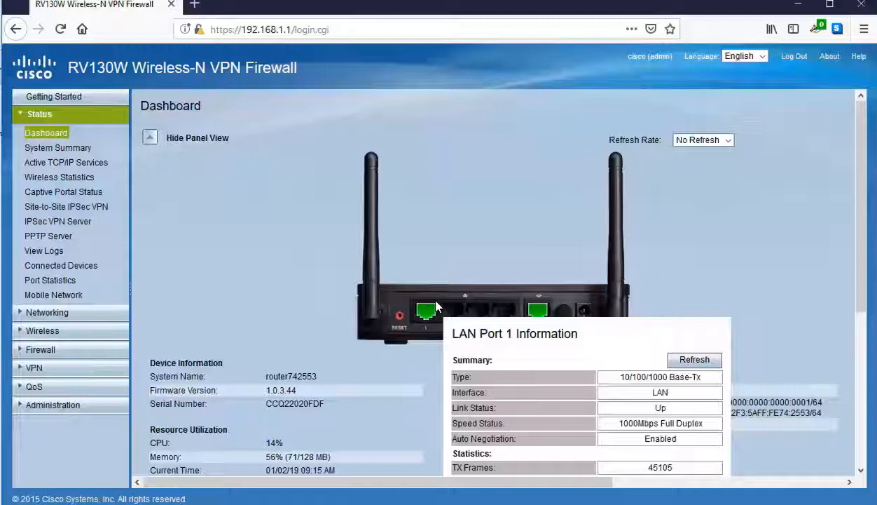
pyautogui.moveTo(441, 307)
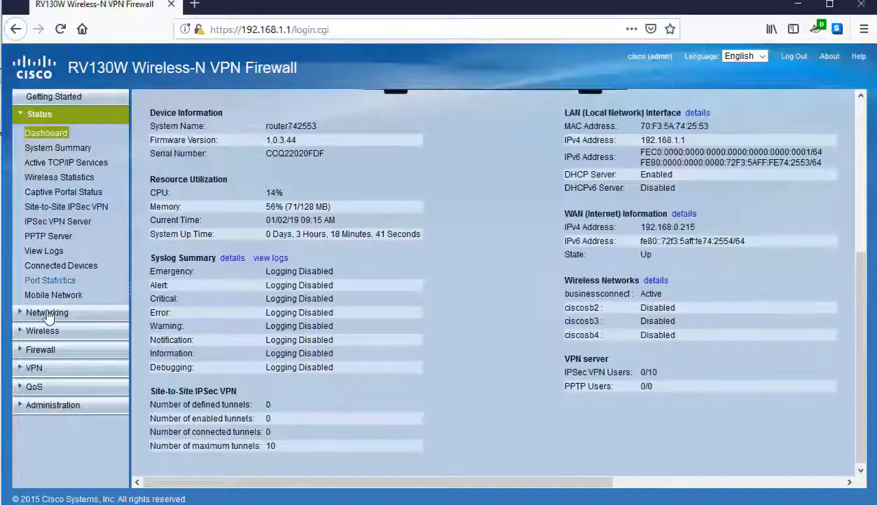
# Step: Go from Networking through LAN to the DMZ Host settings page
pyautogui.click(44, 312)
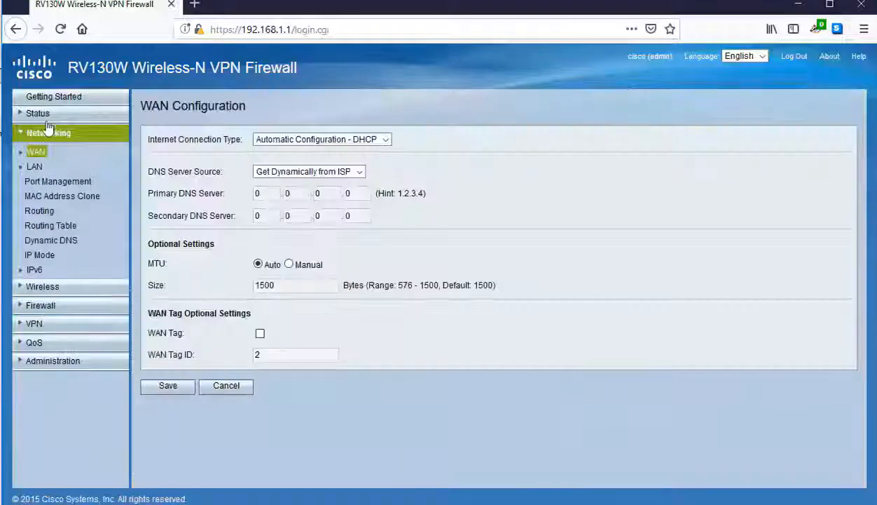
pyautogui.click(34, 167)
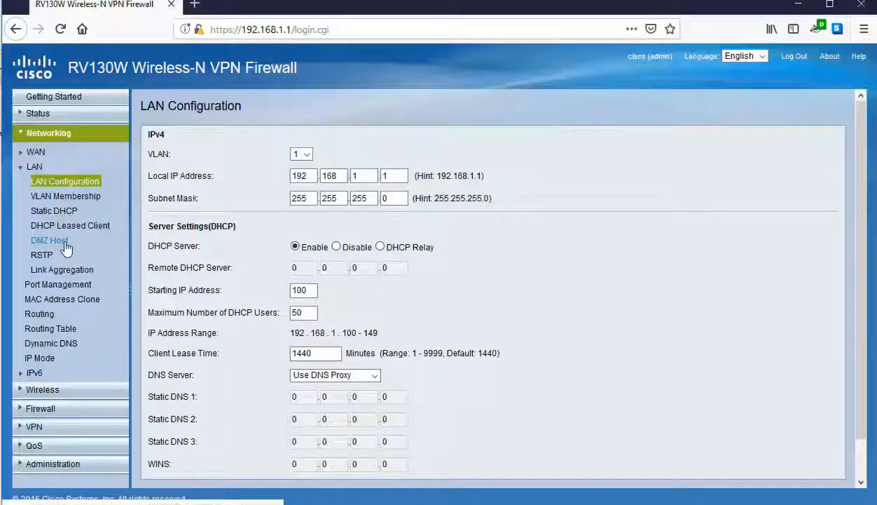
pyautogui.click(48, 240)
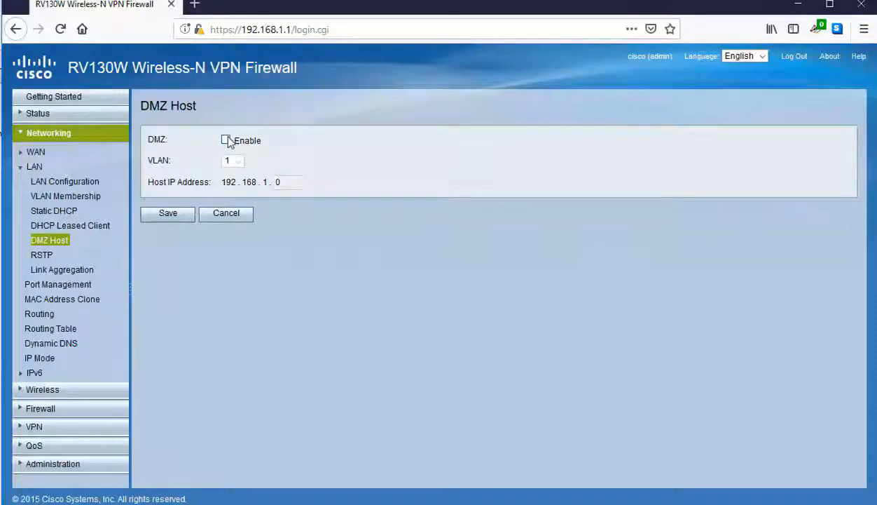
# Step: Enable DMZ for host 192.168.1.200 on VLAN 1 and save the settings
pyautogui.click(225, 140)
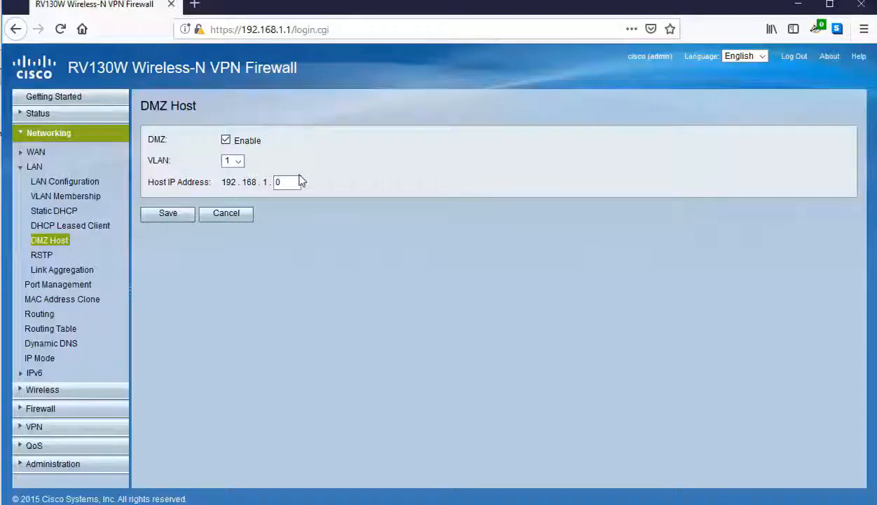
pyautogui.moveTo(299, 175)
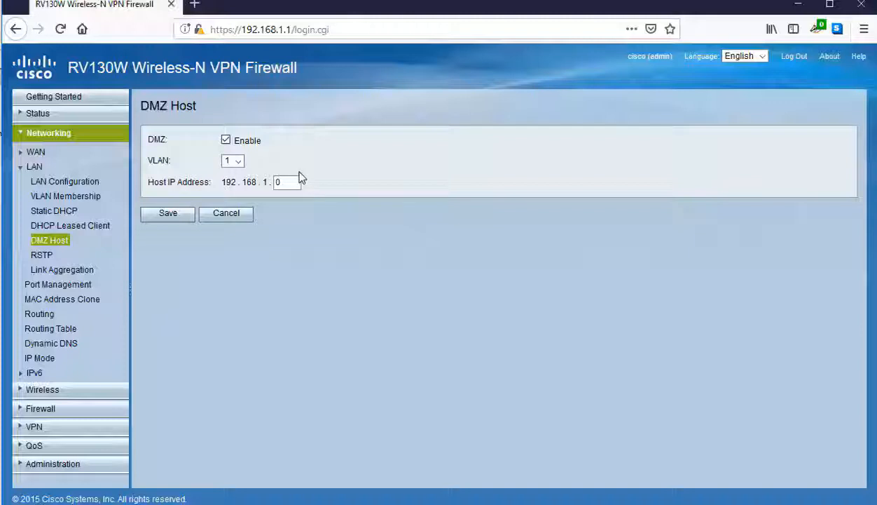
pyautogui.click(294, 182)
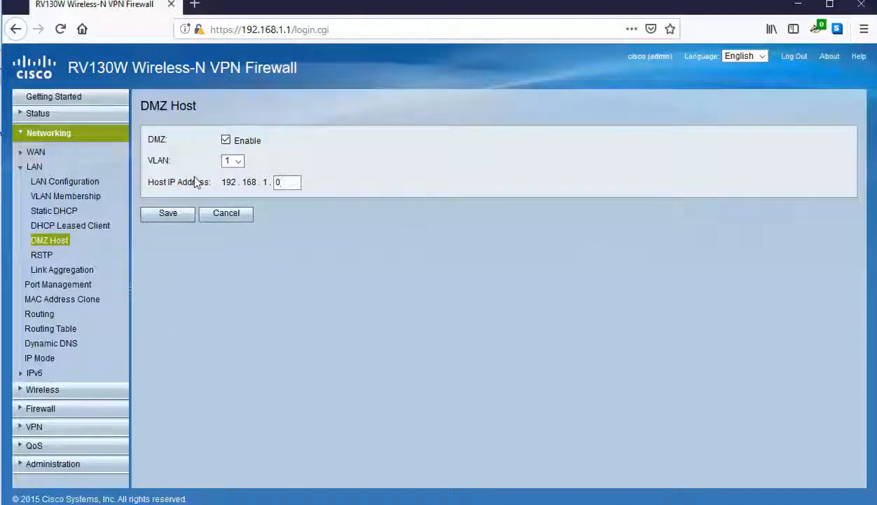
pyautogui.write('200')
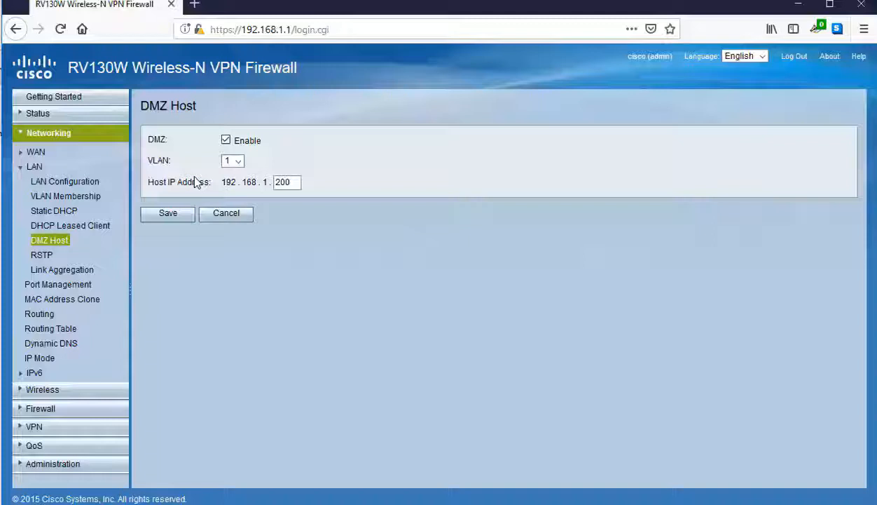
pyautogui.click(168, 213)
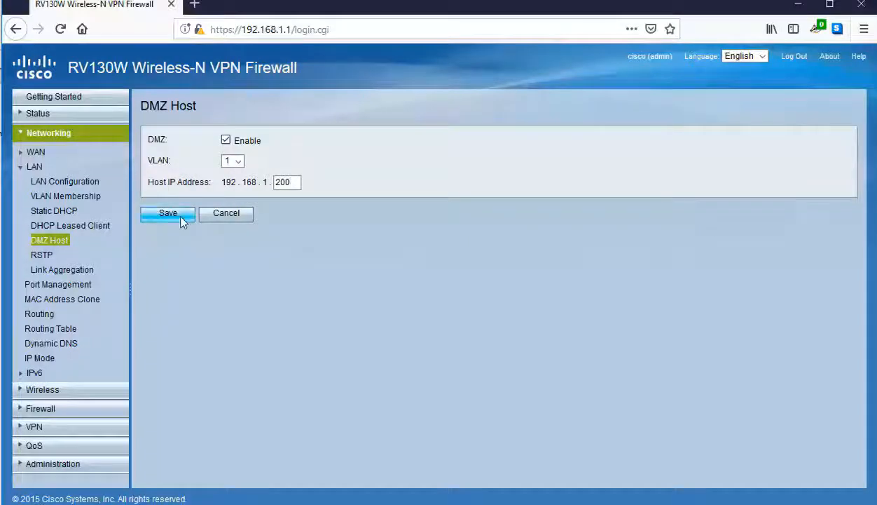
pyautogui.click(167, 213)
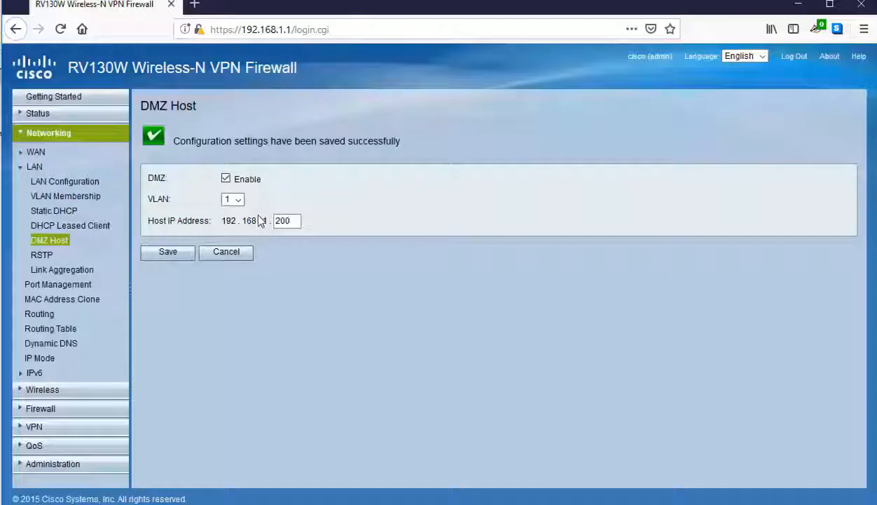
pyautogui.moveTo(262, 260)
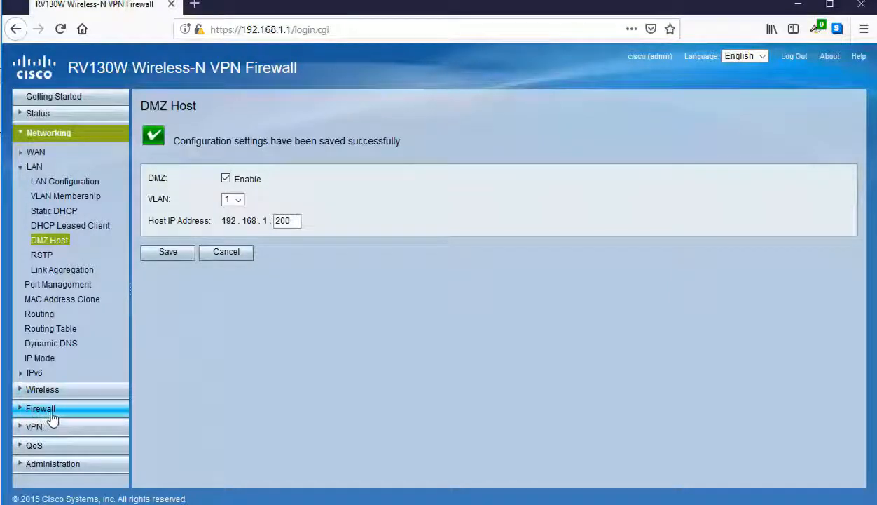
# Step: Go to Firewall > Single Port Forwarding to view the default application rules
pyautogui.click(42, 409)
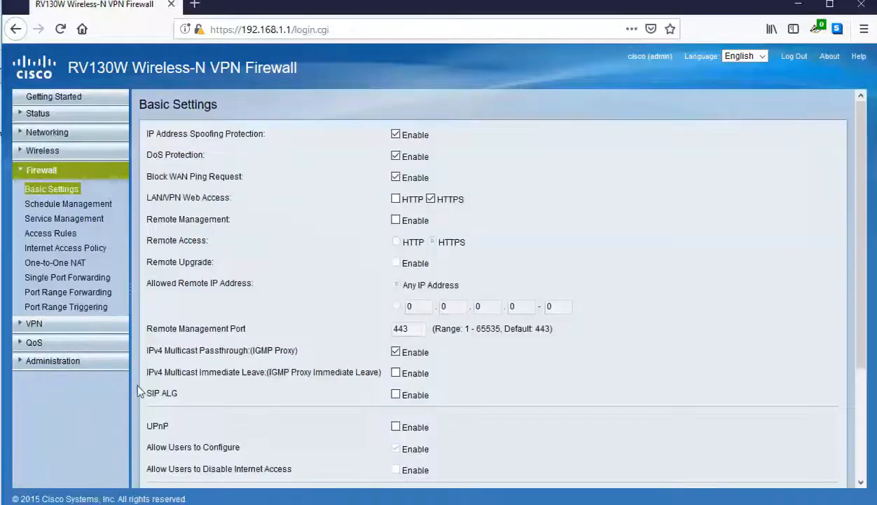
pyautogui.moveTo(91, 281)
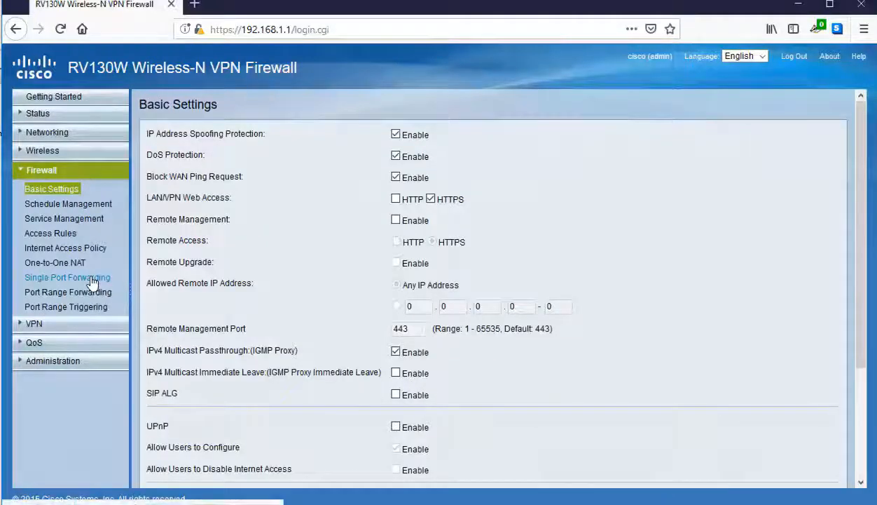
pyautogui.click(67, 277)
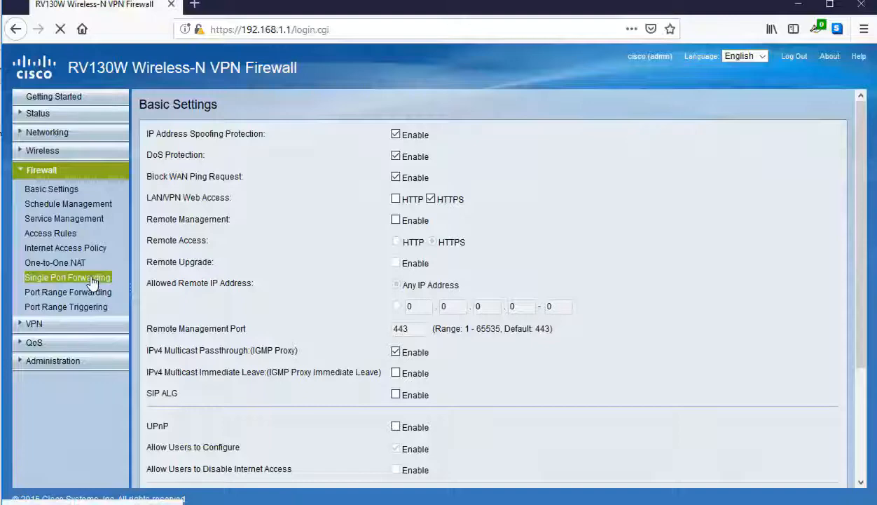
pyautogui.click(67, 276)
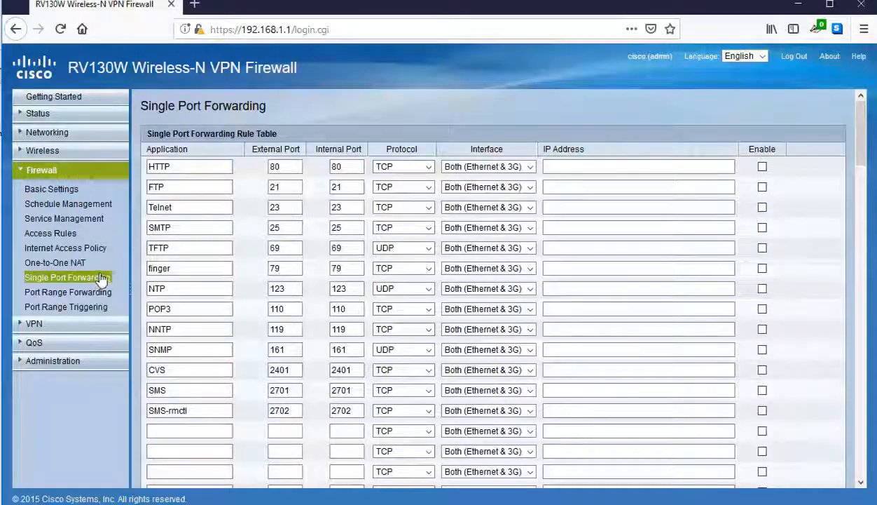
pyautogui.moveTo(107, 277)
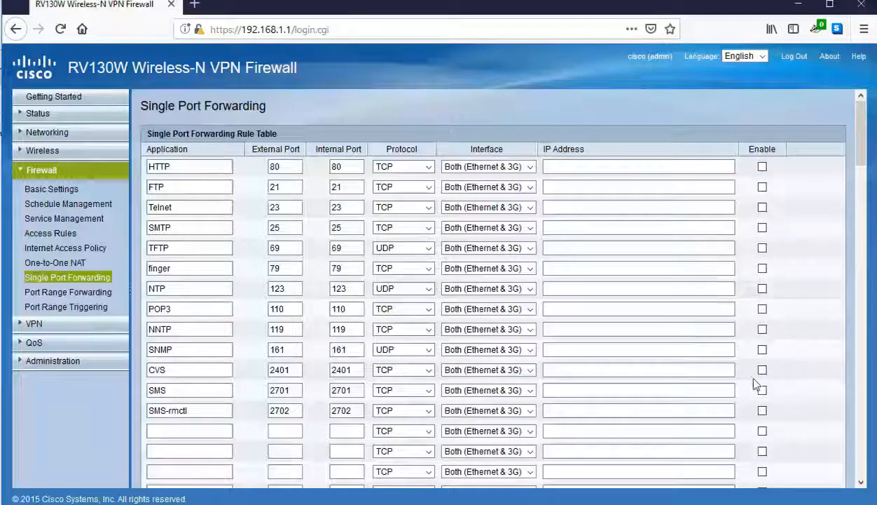
pyautogui.click(638, 166)
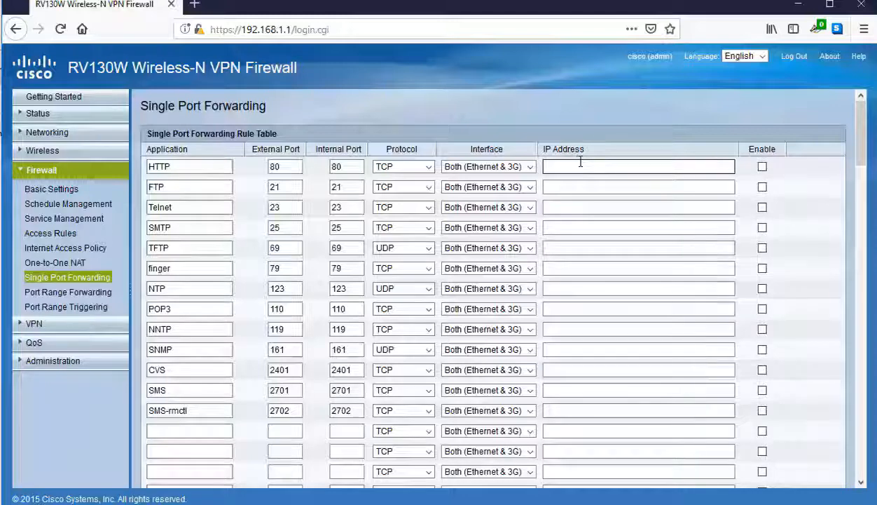
pyautogui.moveTo(571, 190)
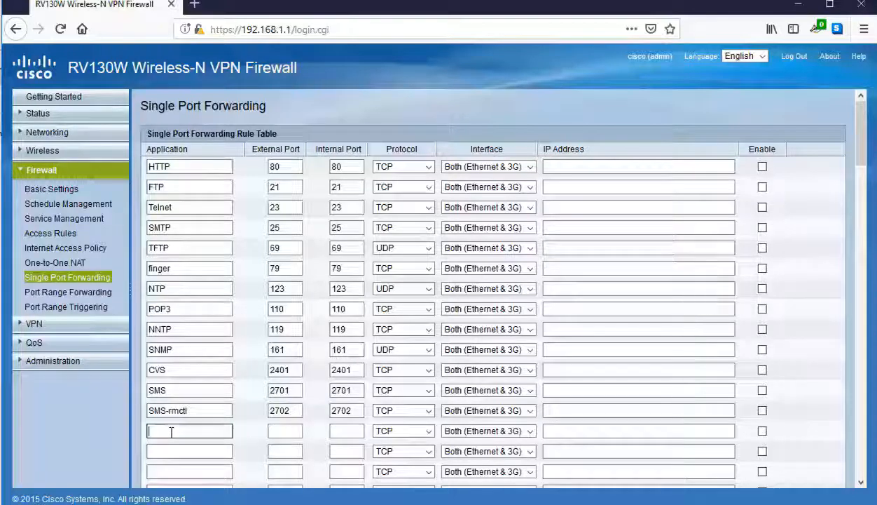
# Step: Add rule IPcam1 with external port 8090 and internal port 1044
pyautogui.write('IPc')
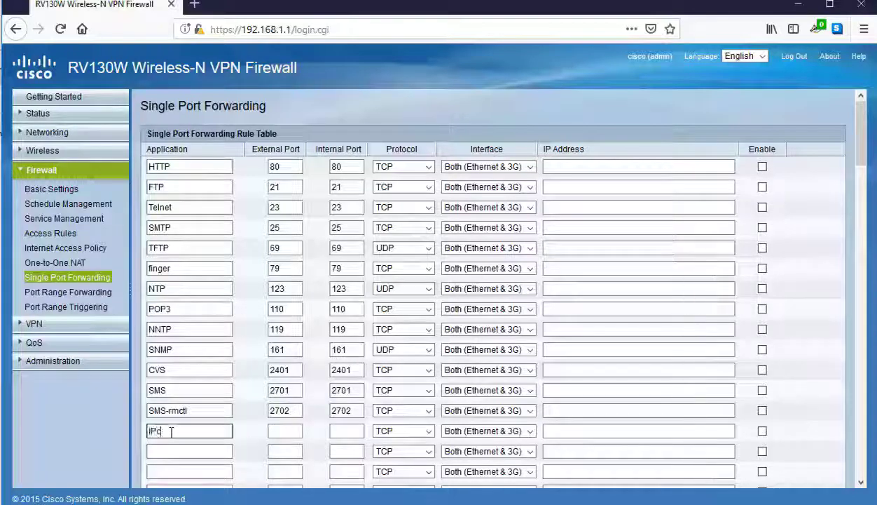
pyautogui.write('aam')
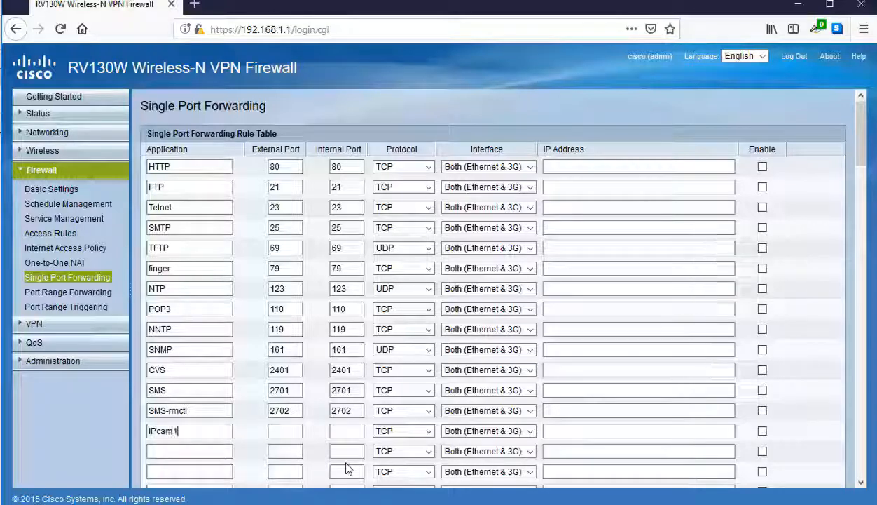
pyautogui.click(283, 430)
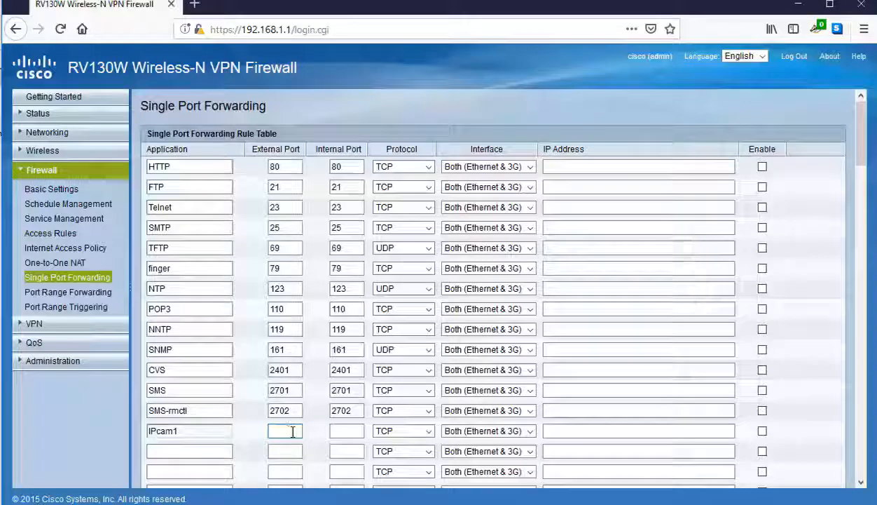
pyautogui.write('8')
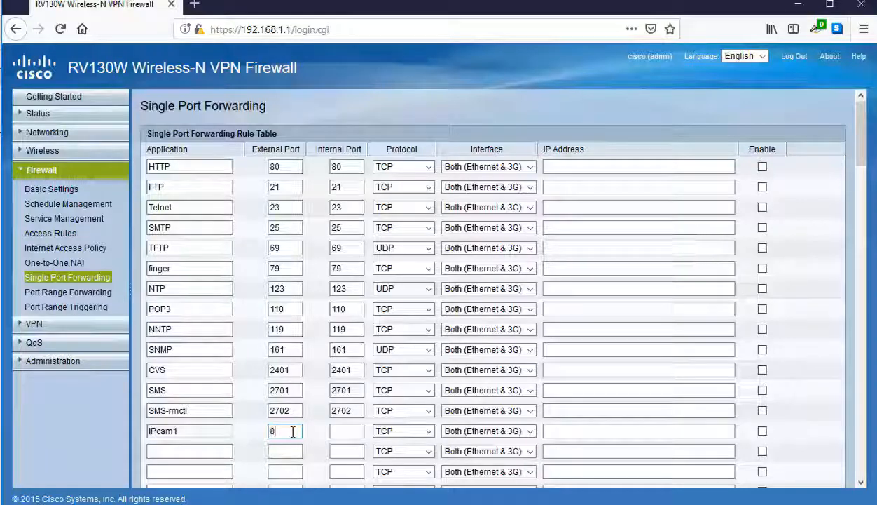
pyautogui.write('090')
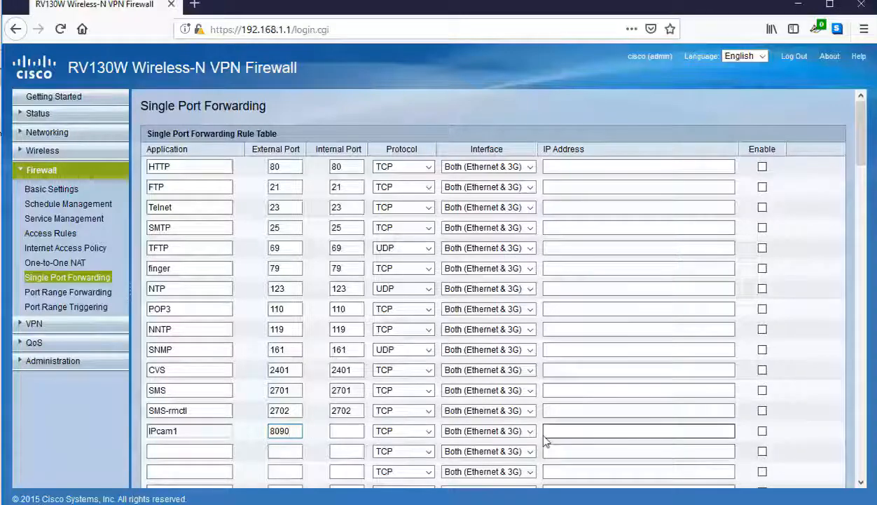
pyautogui.click(346, 430)
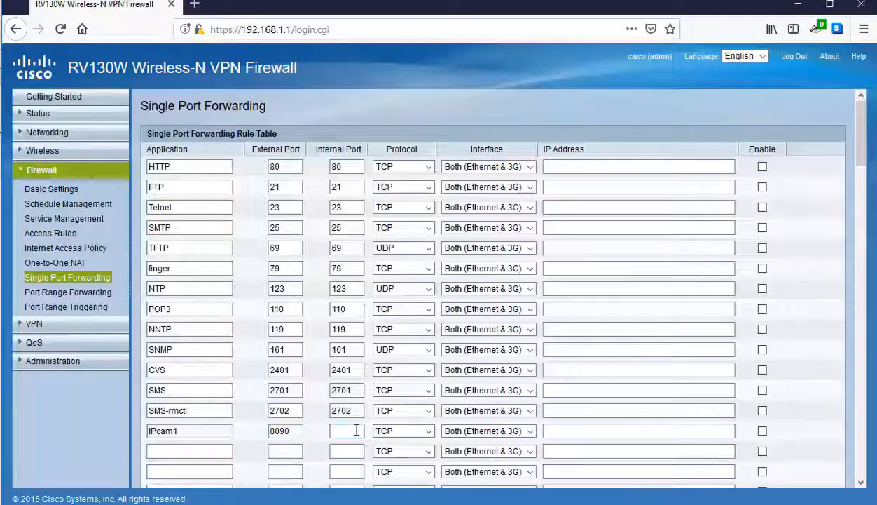
pyautogui.click(345, 430)
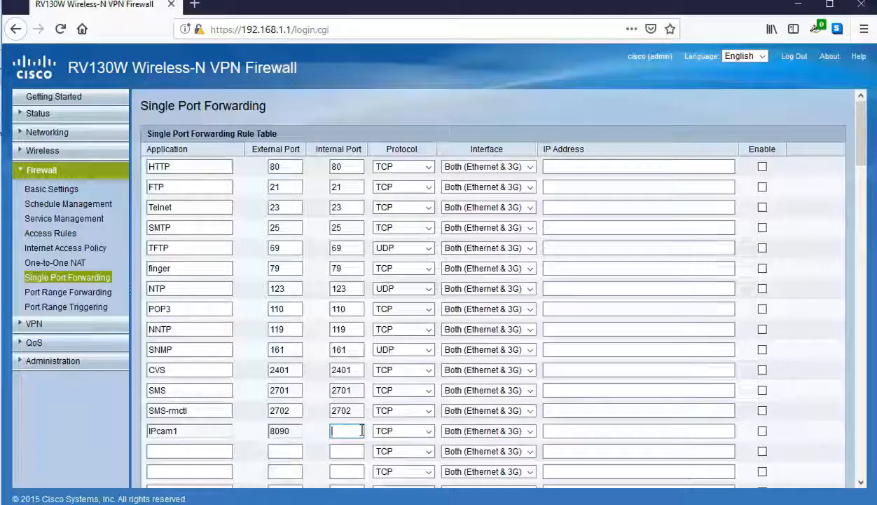
pyautogui.write('1044')
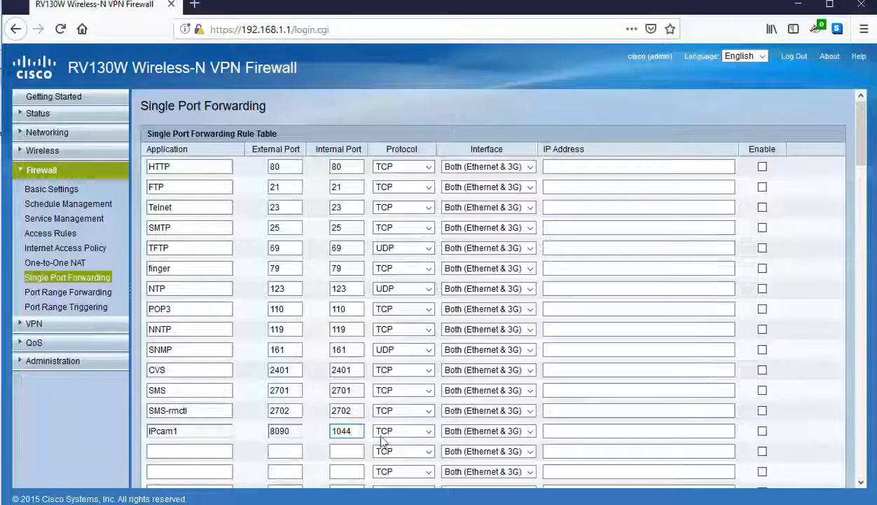
# Step: Set IPcam1 to UDP over Ethernet, targeting IP 192.168.1.150
pyautogui.click(421, 430)
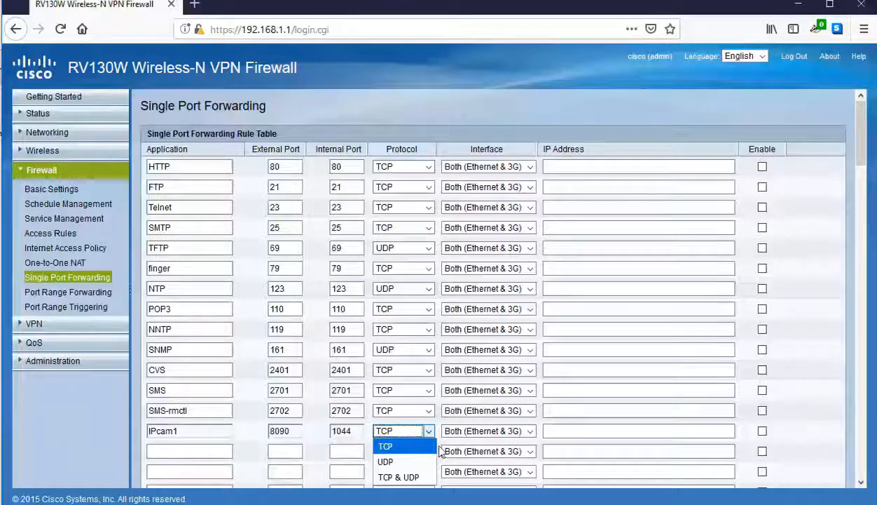
pyautogui.moveTo(399, 461)
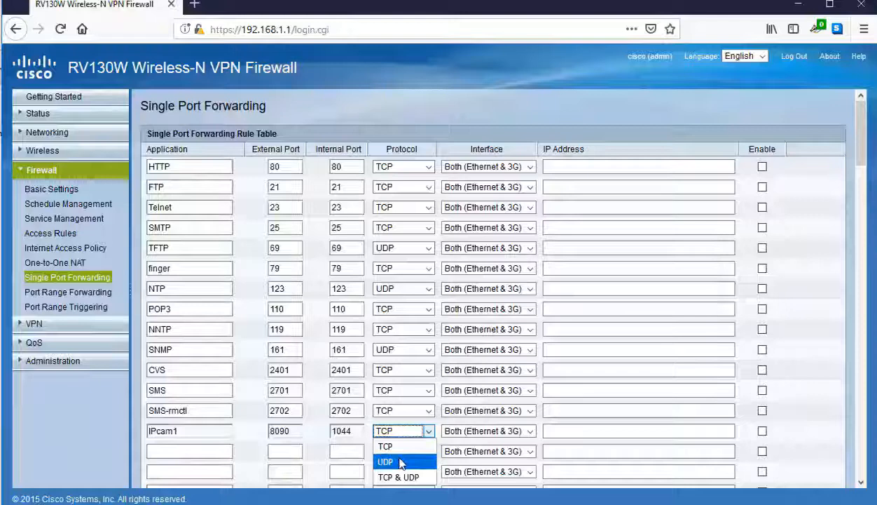
pyautogui.click(384, 461)
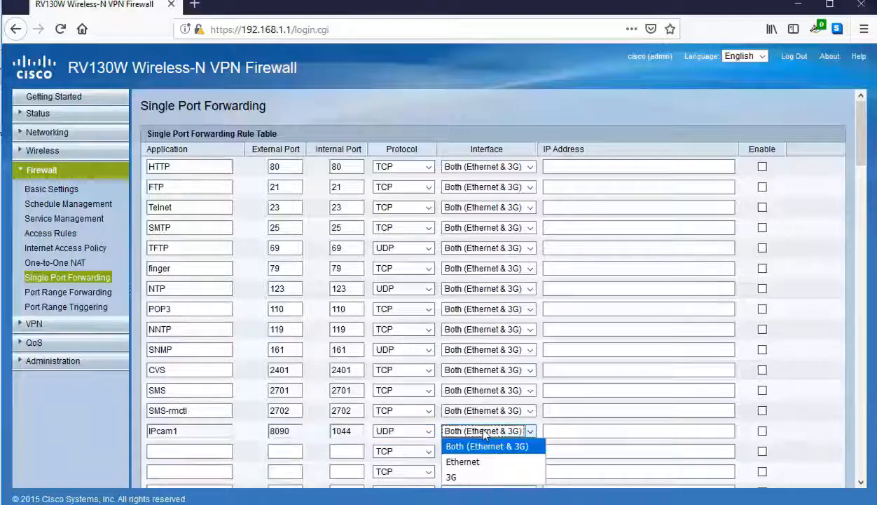
pyautogui.moveTo(466, 461)
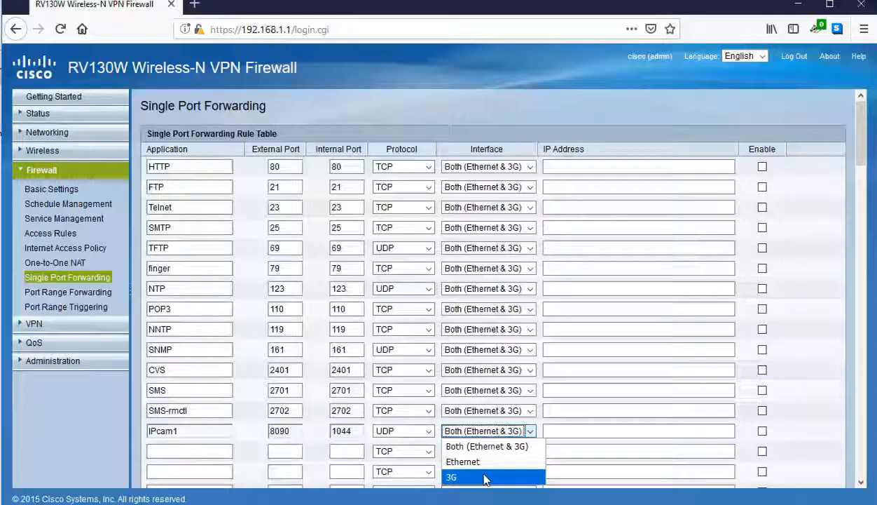
pyautogui.click(464, 462)
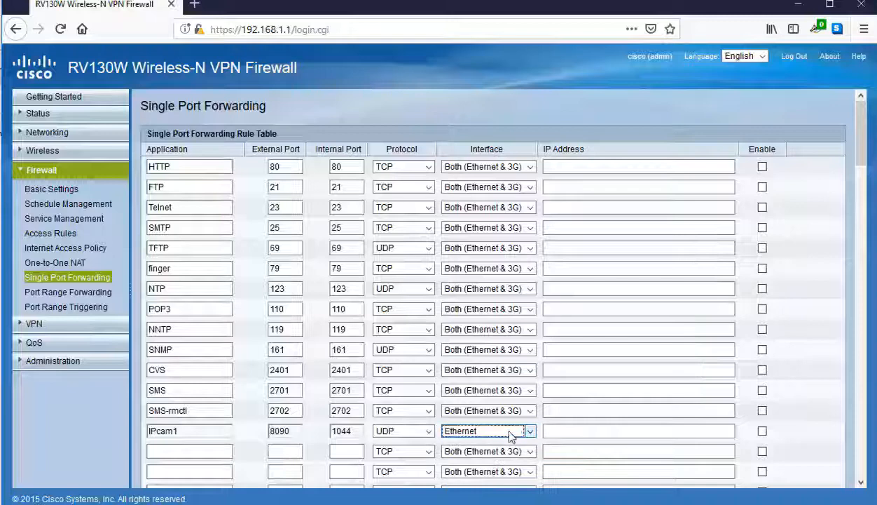
pyautogui.click(638, 430)
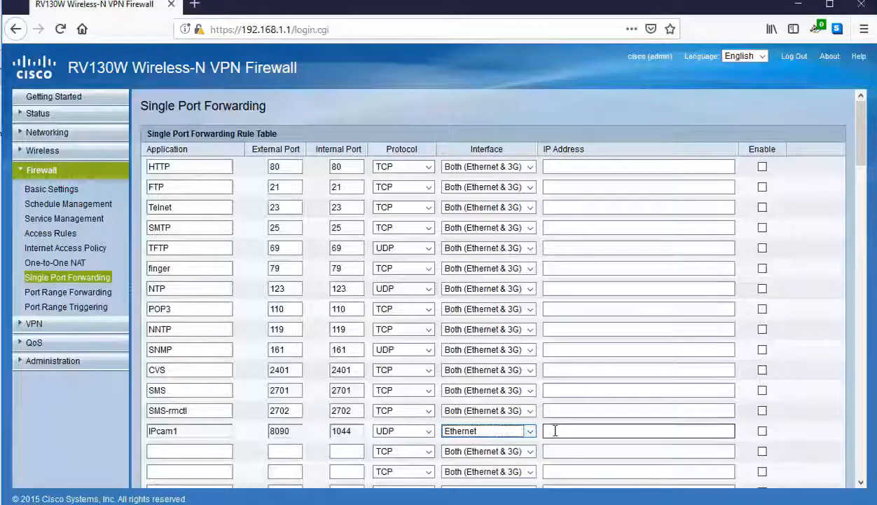
pyautogui.click(639, 431)
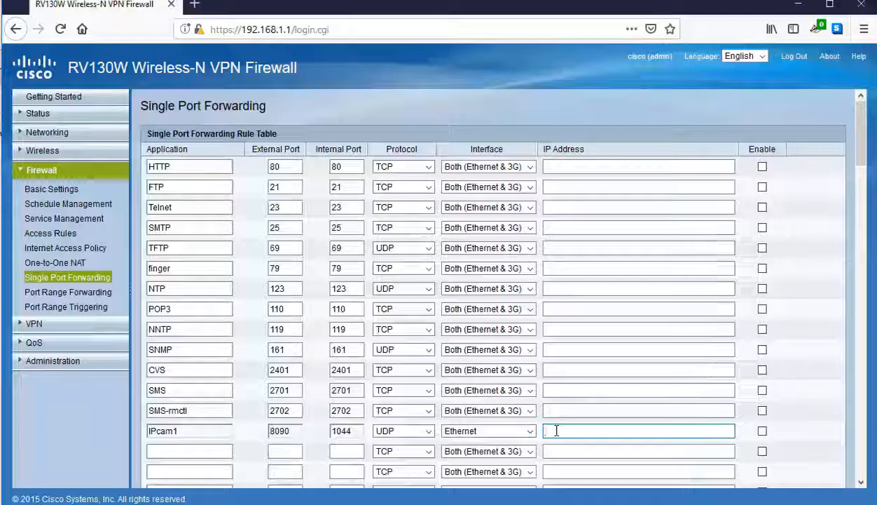
pyautogui.write('192.168')
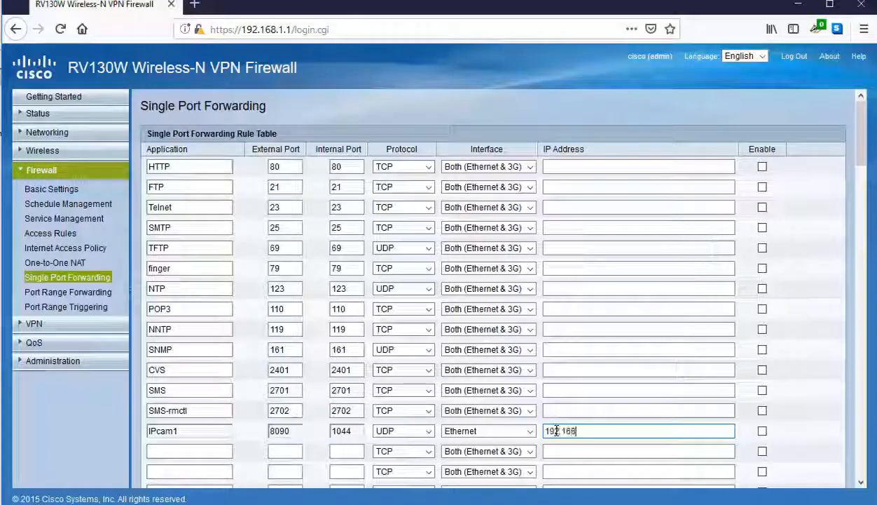
pyautogui.write('192.168.1.150')
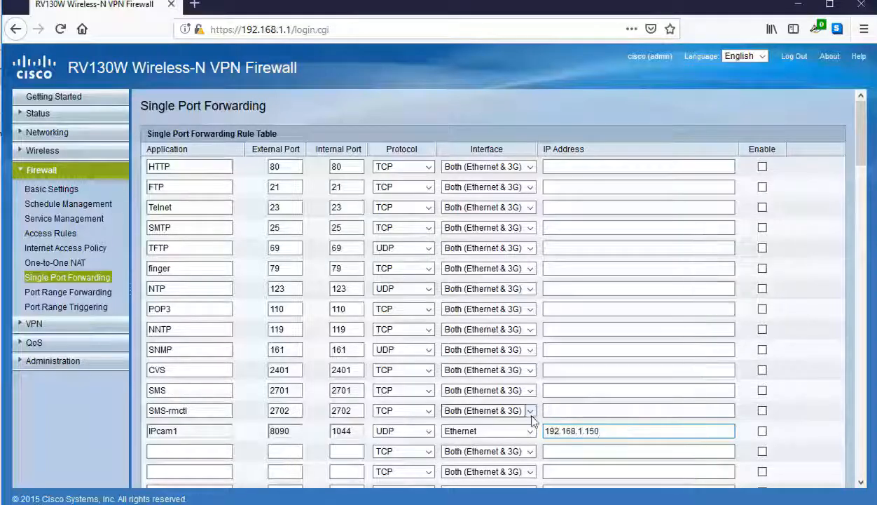
pyautogui.moveTo(762, 436)
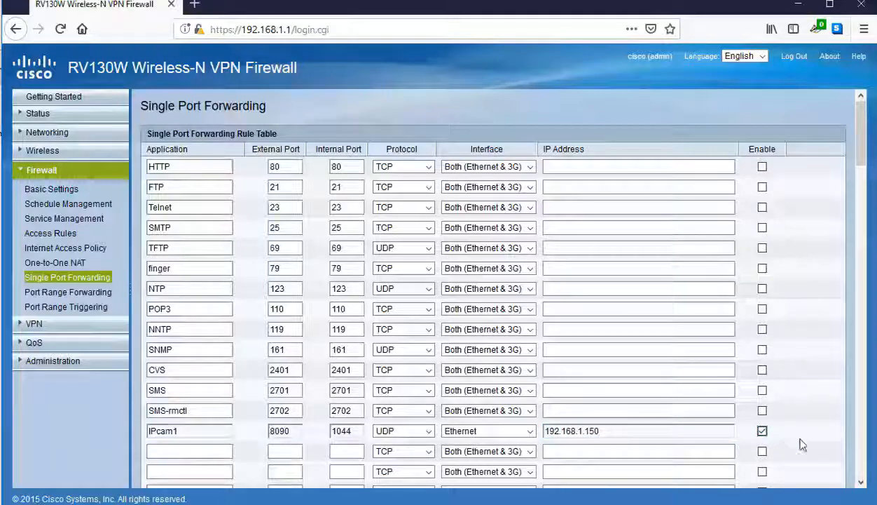
# Step: Save the forwarding rules and get the success confirmation for IPcam1
pyautogui.scroll(-3)
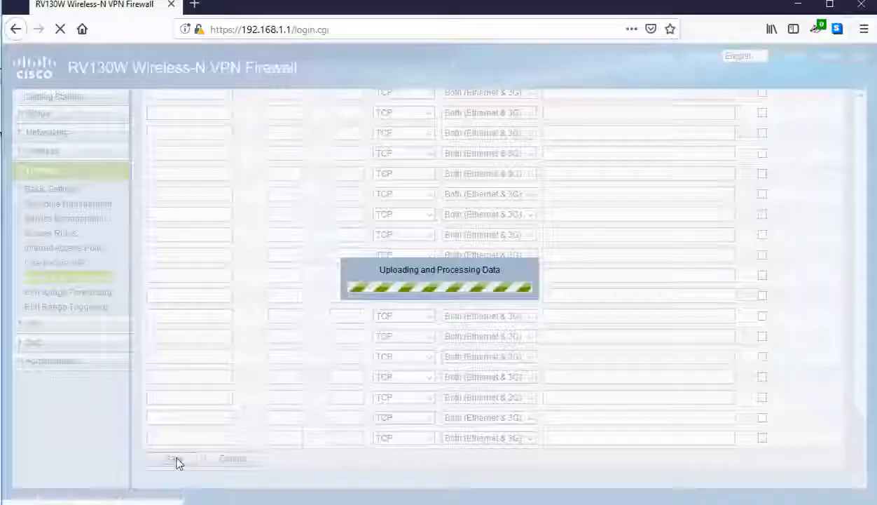
pyautogui.click(172, 456)
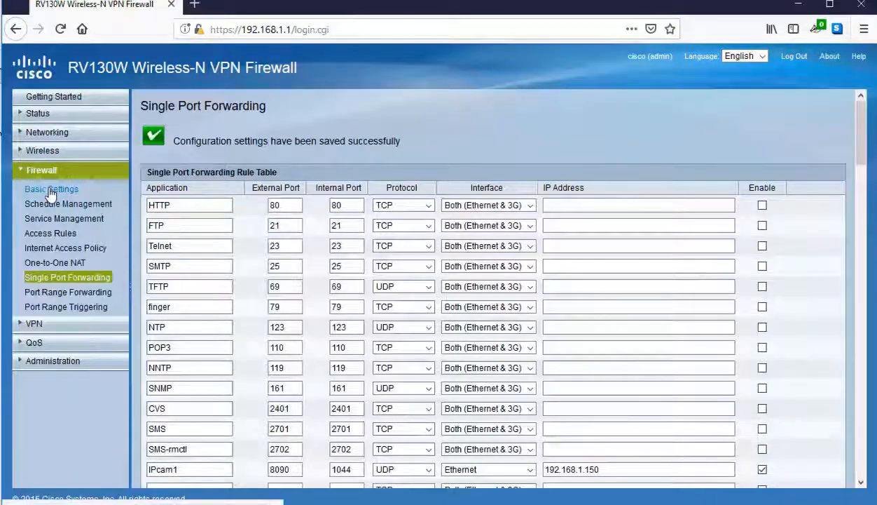
# Step: Open Firewall Basic Settings showing spoofing, DoS and WAN ping protections
pyautogui.click(51, 189)
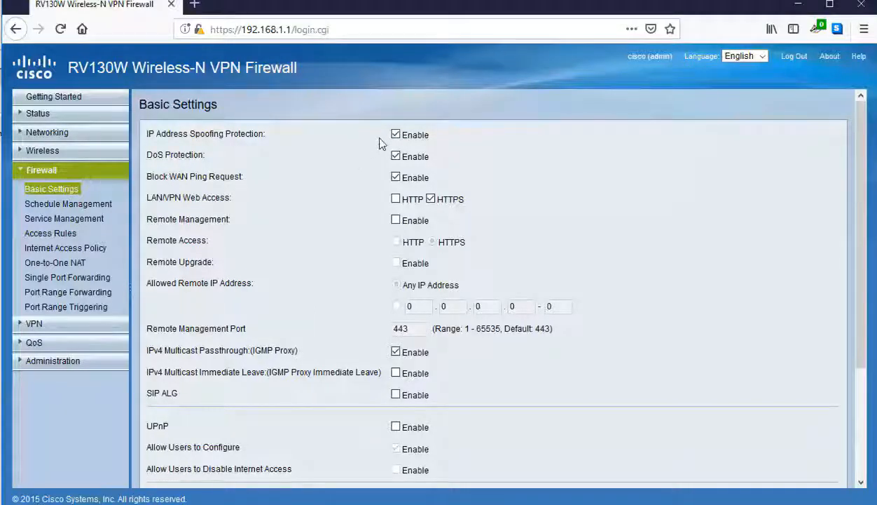
pyautogui.moveTo(391, 145)
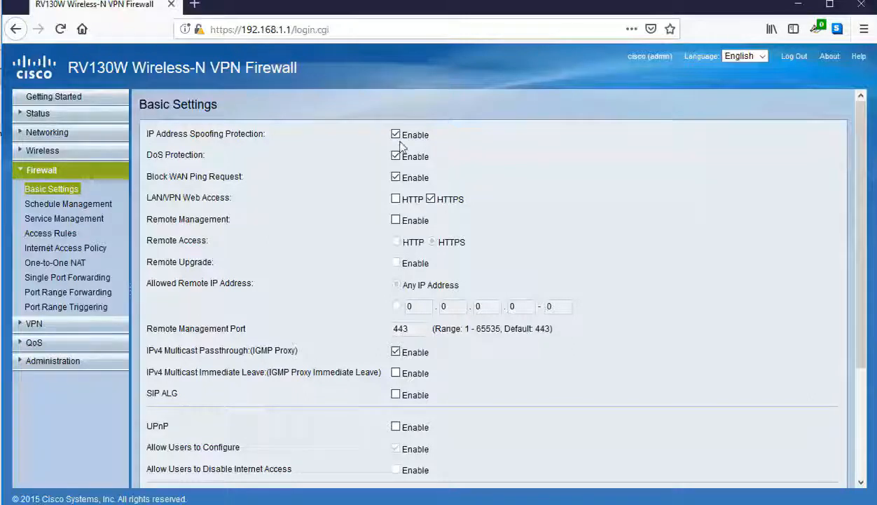
pyautogui.moveTo(406, 137)
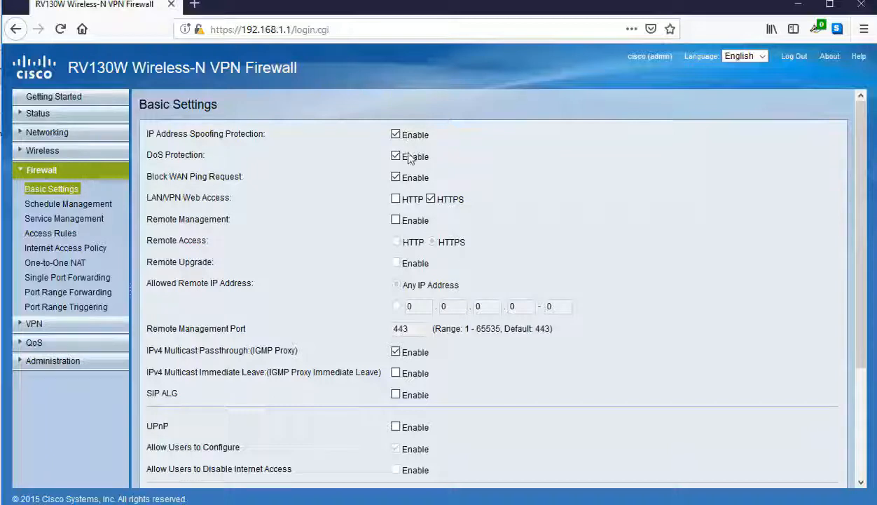
pyautogui.moveTo(416, 162)
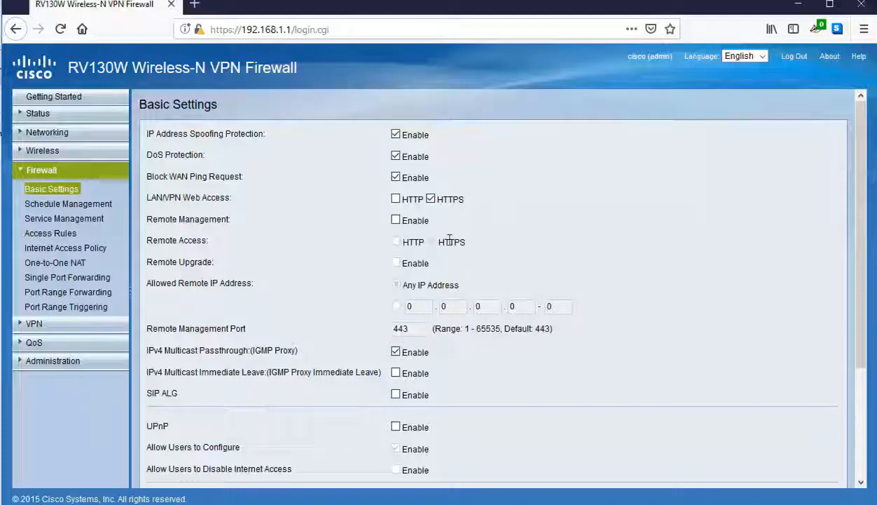
pyautogui.moveTo(333, 249)
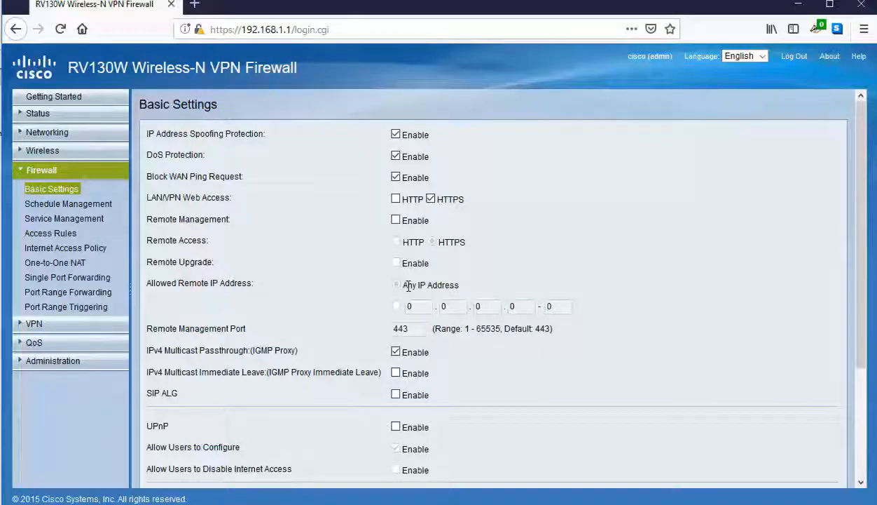
pyautogui.moveTo(412, 282)
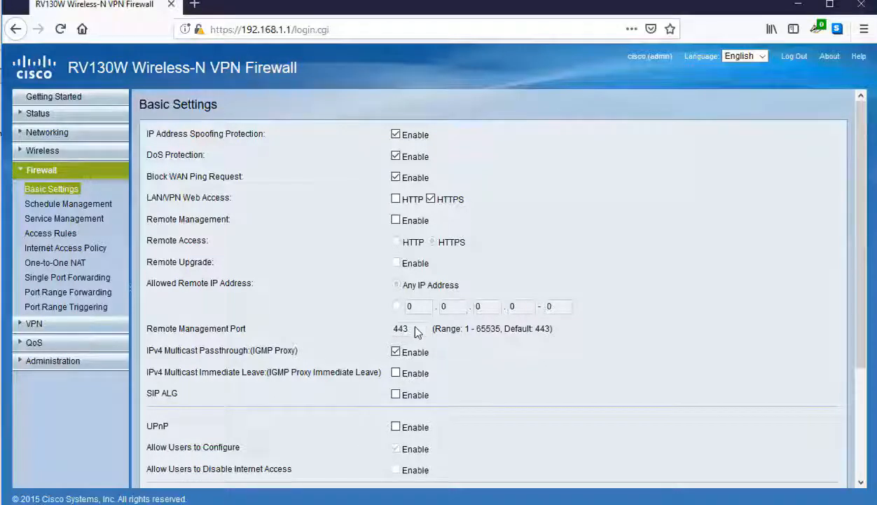
pyautogui.moveTo(420, 335)
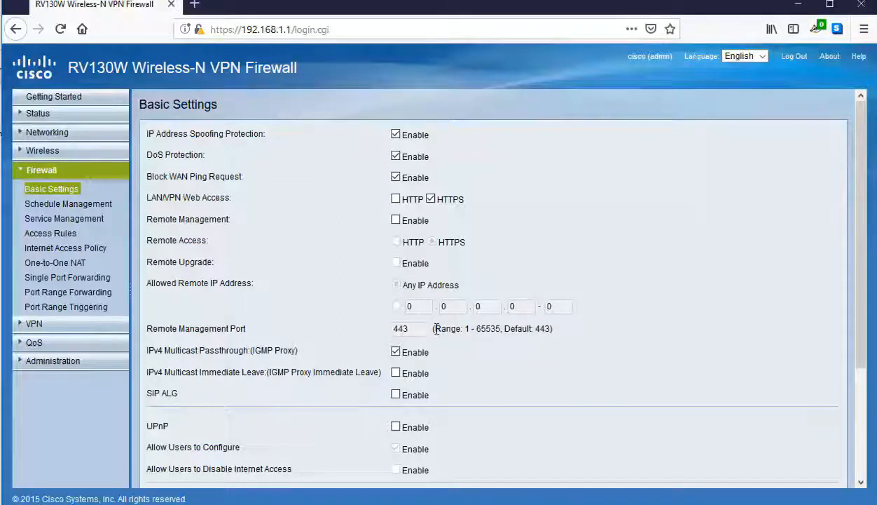
pyautogui.scroll(-3)
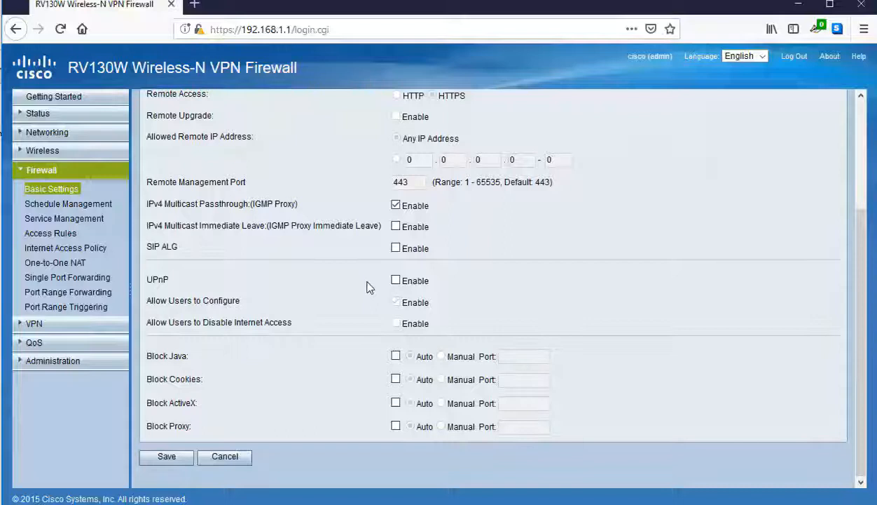
pyautogui.moveTo(376, 289)
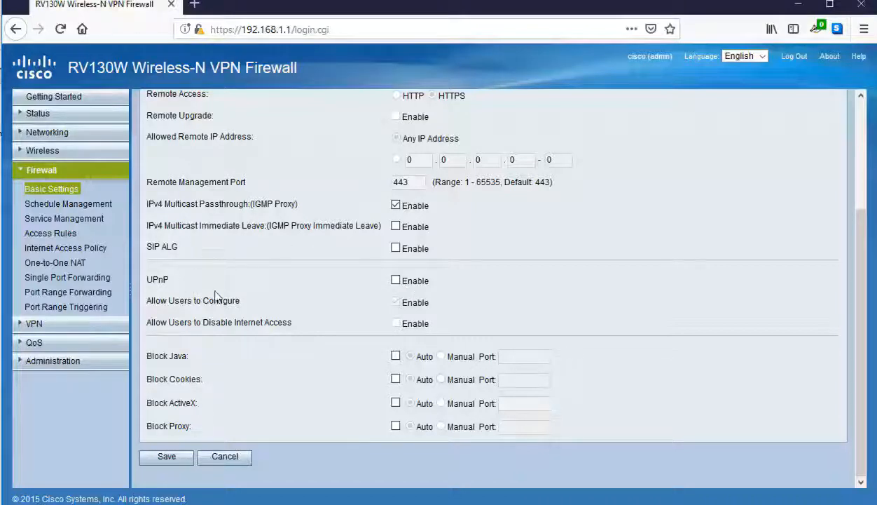
pyautogui.moveTo(221, 300)
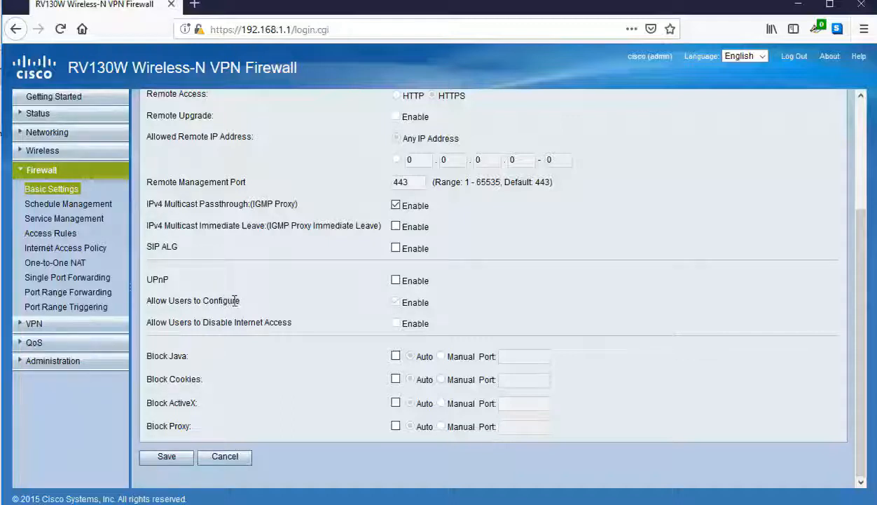
pyautogui.moveTo(267, 304)
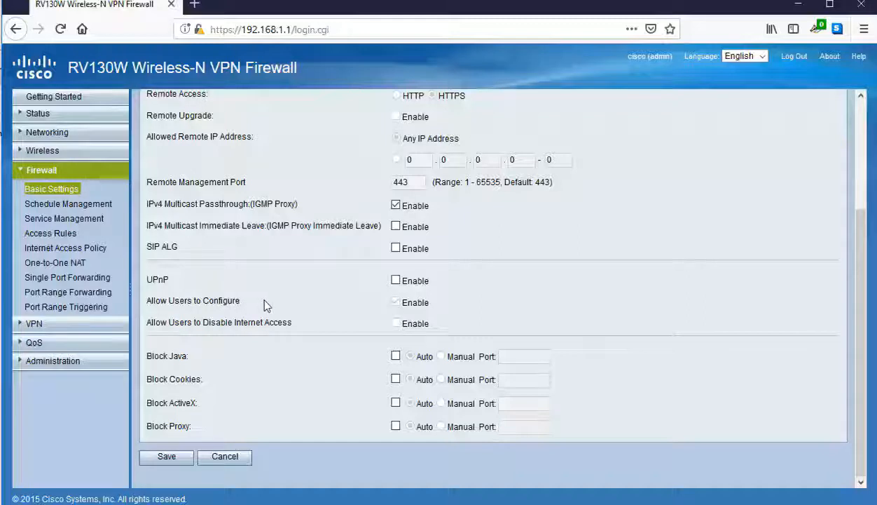
pyautogui.moveTo(275, 304)
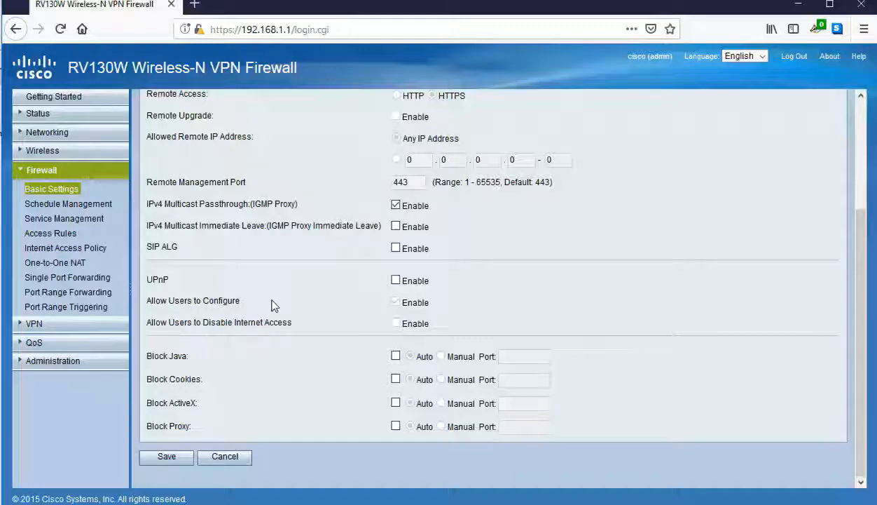
pyautogui.moveTo(280, 305)
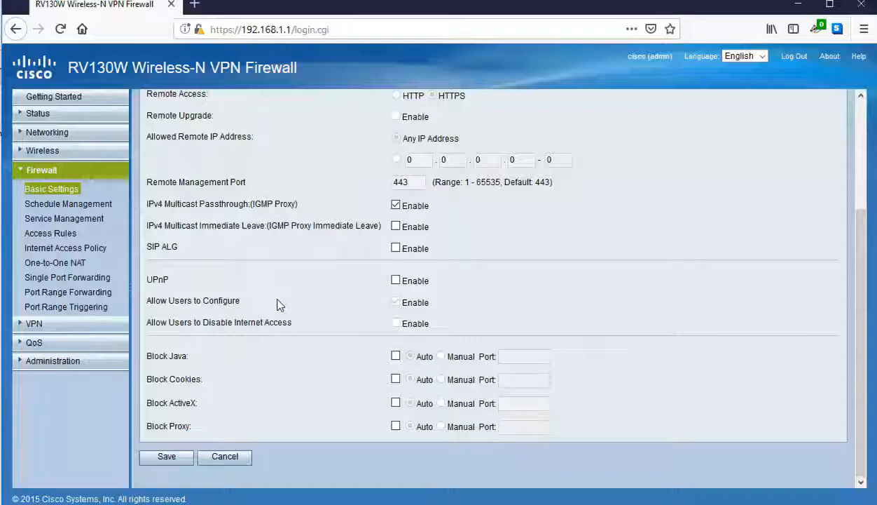
pyautogui.moveTo(306, 300)
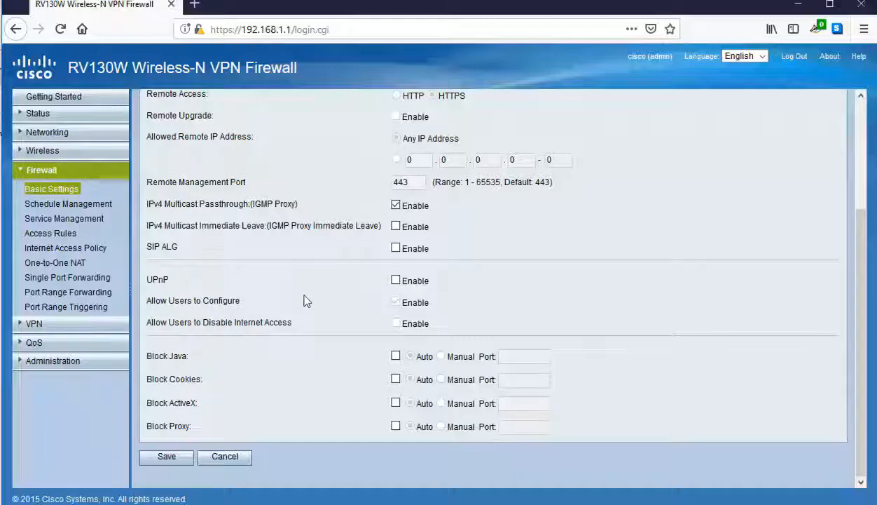
# Step: Open Firewall Access Rules and add a row to the empty rule table
pyautogui.click(50, 232)
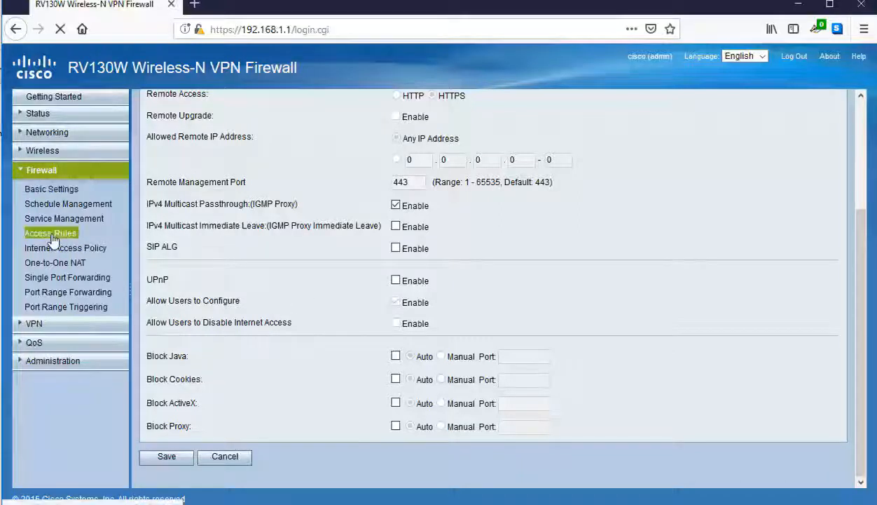
pyautogui.click(50, 233)
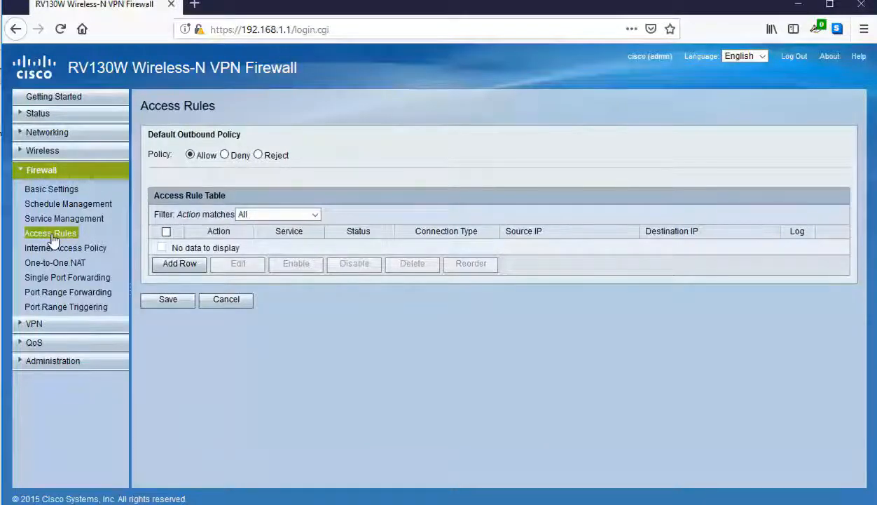
pyautogui.click(179, 263)
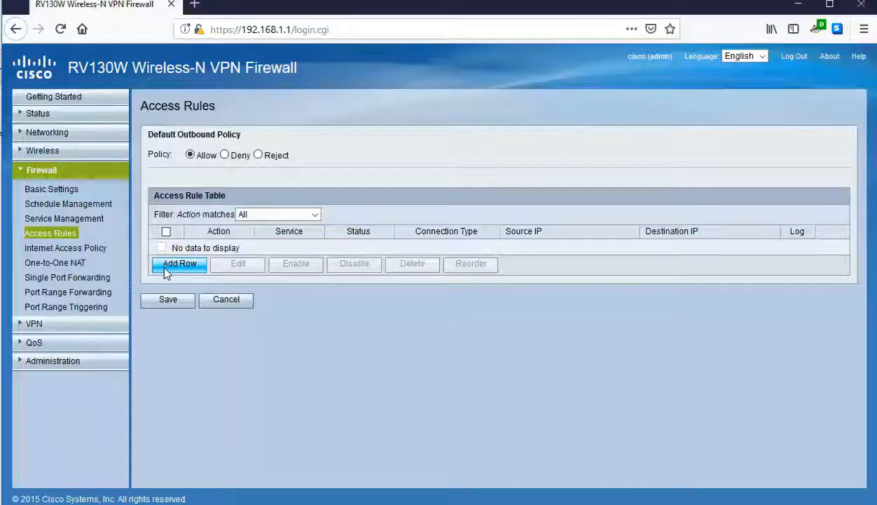
pyautogui.click(180, 263)
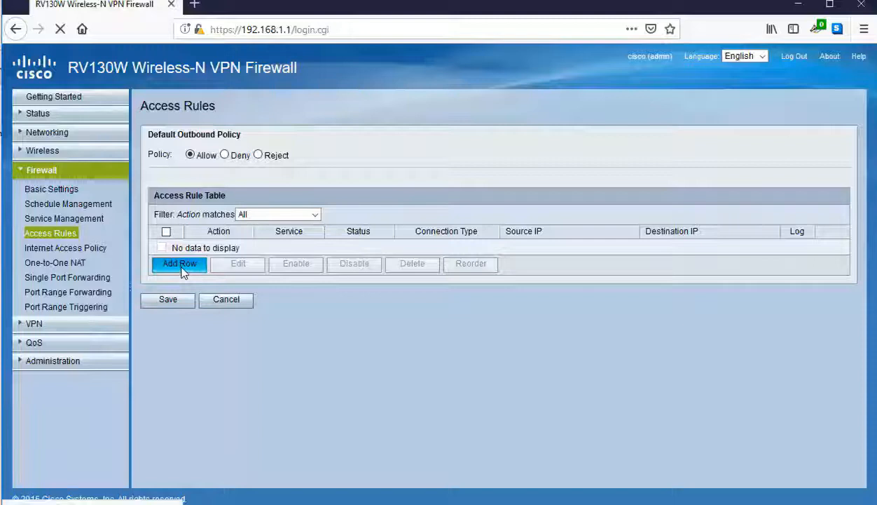
# Step: Set the rule to Inbound (WAN > LAN), Always block, All Traffic, source Any
pyautogui.click(178, 264)
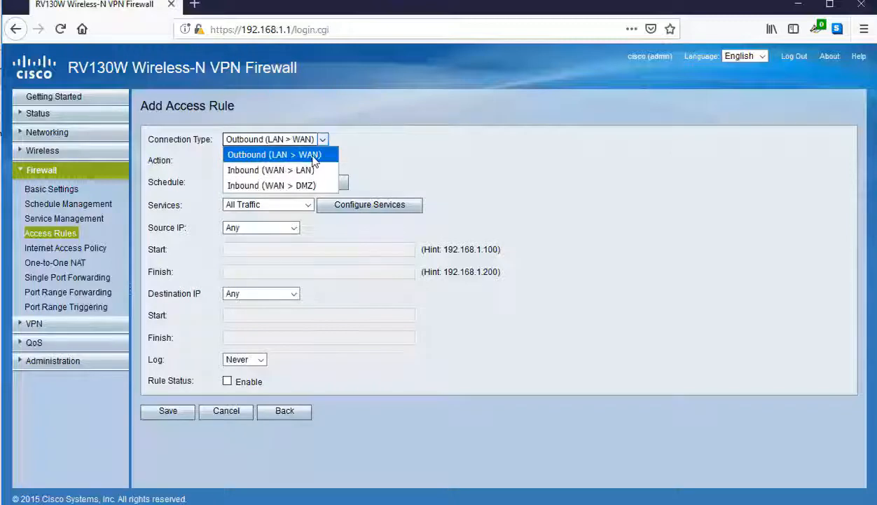
pyautogui.moveTo(297, 174)
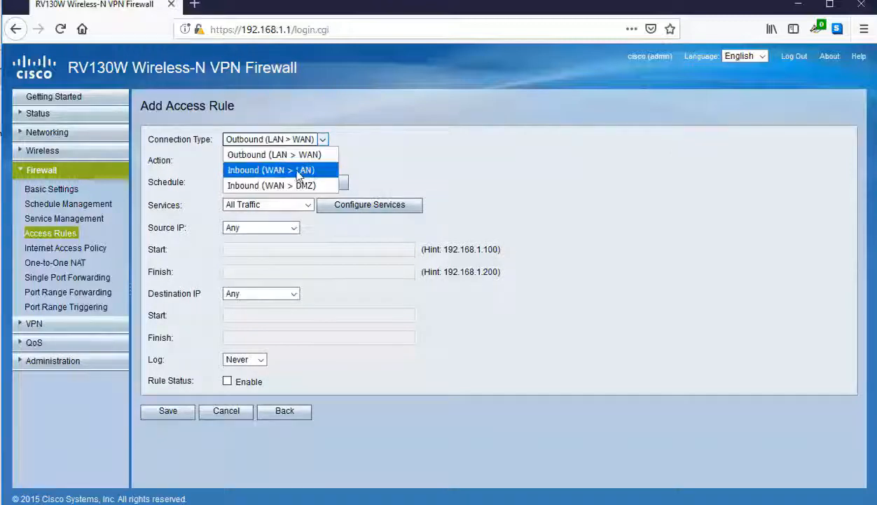
pyautogui.click(269, 170)
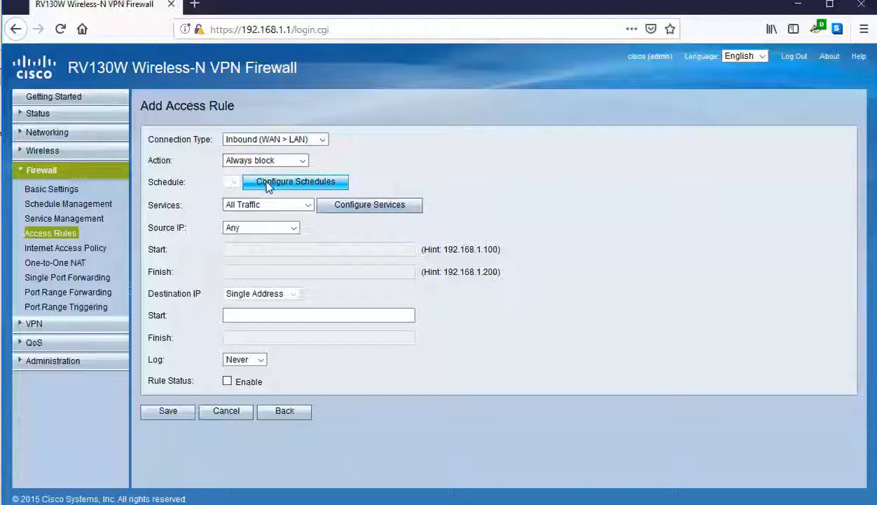
pyautogui.moveTo(272, 210)
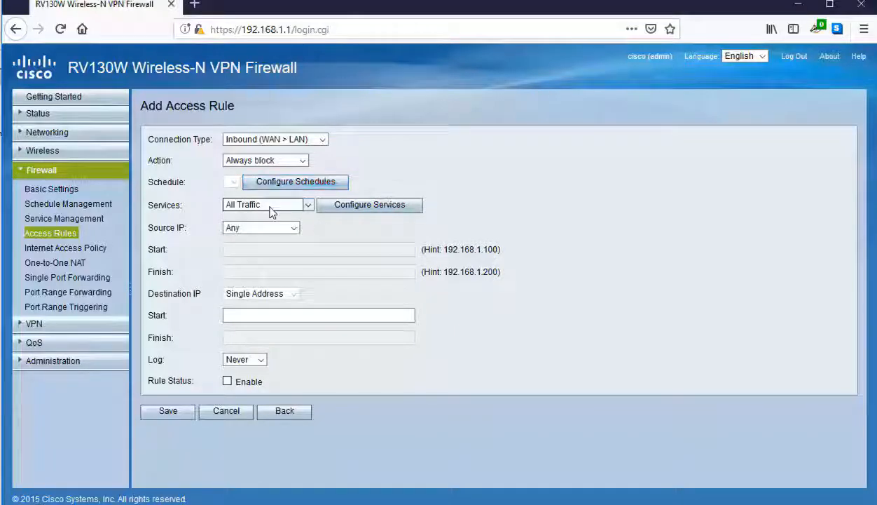
pyautogui.click(267, 204)
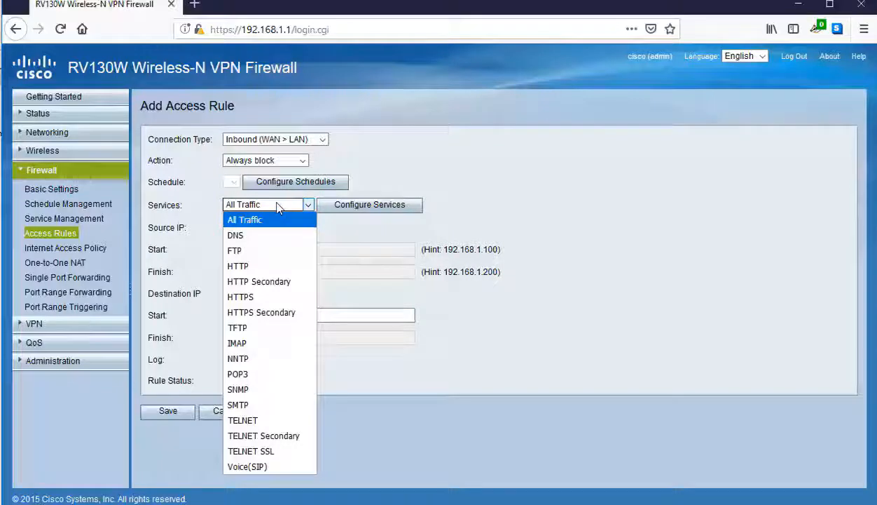
pyautogui.moveTo(348, 218)
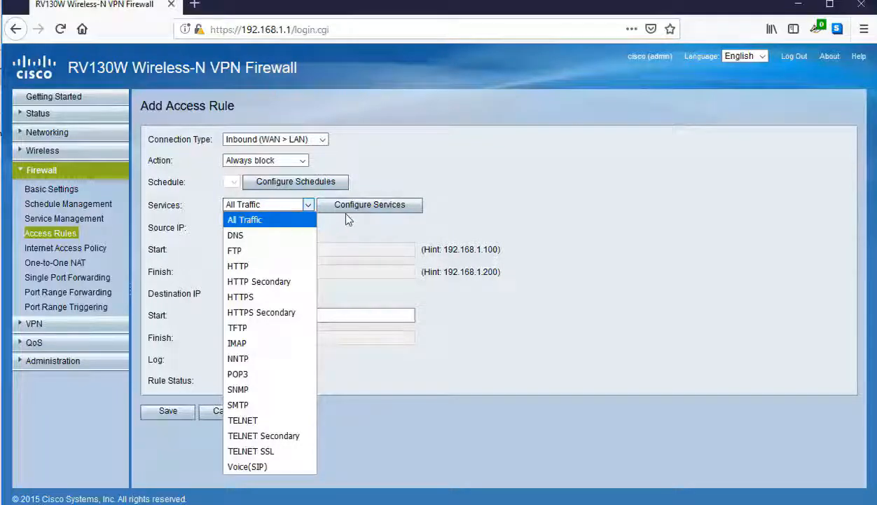
pyautogui.click(244, 220)
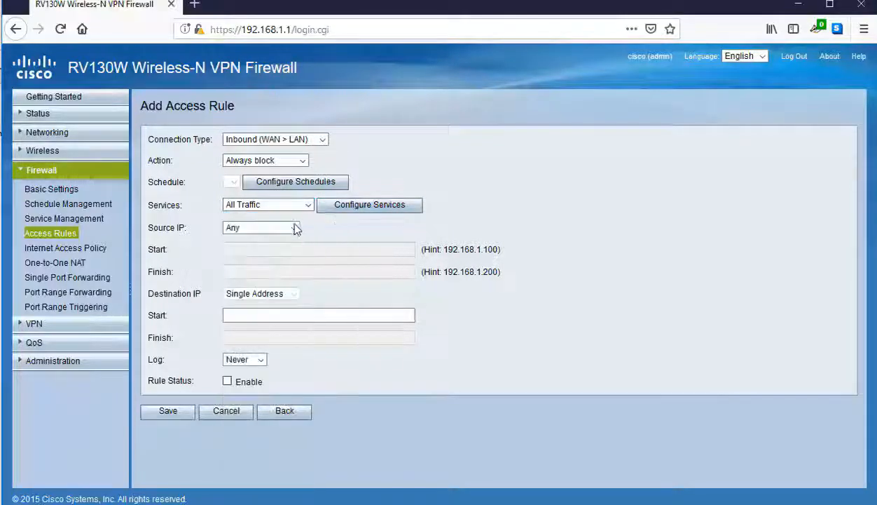
pyautogui.click(260, 228)
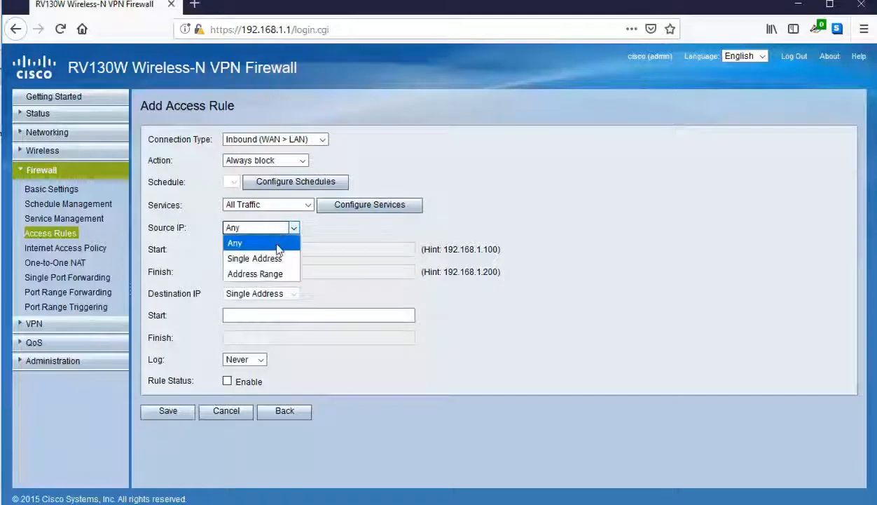
pyautogui.click(254, 243)
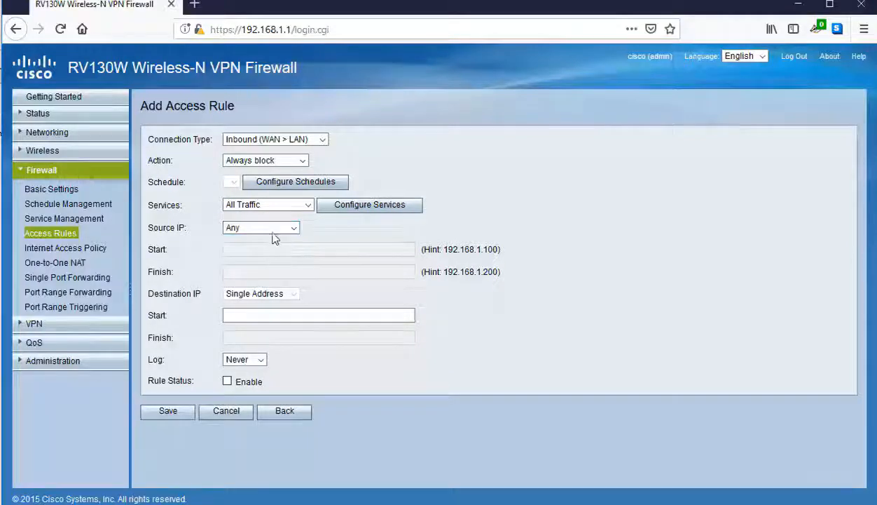
pyautogui.moveTo(258, 294)
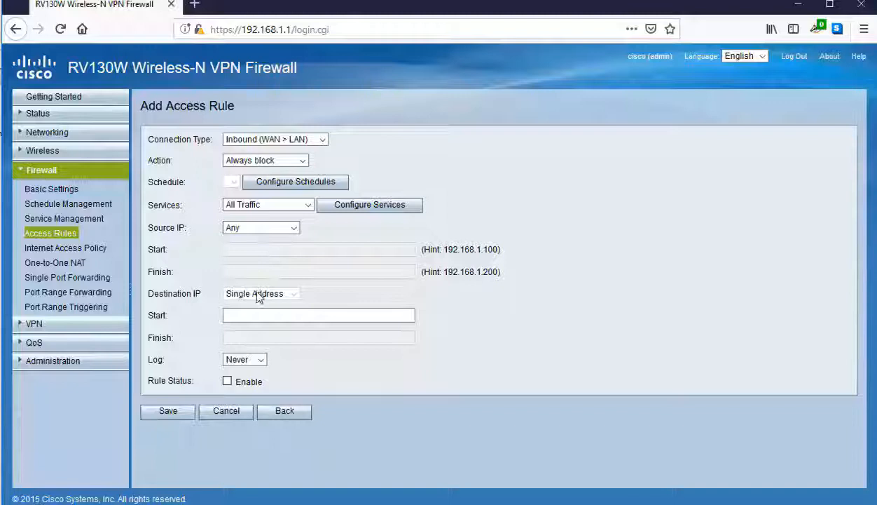
pyautogui.click(318, 315)
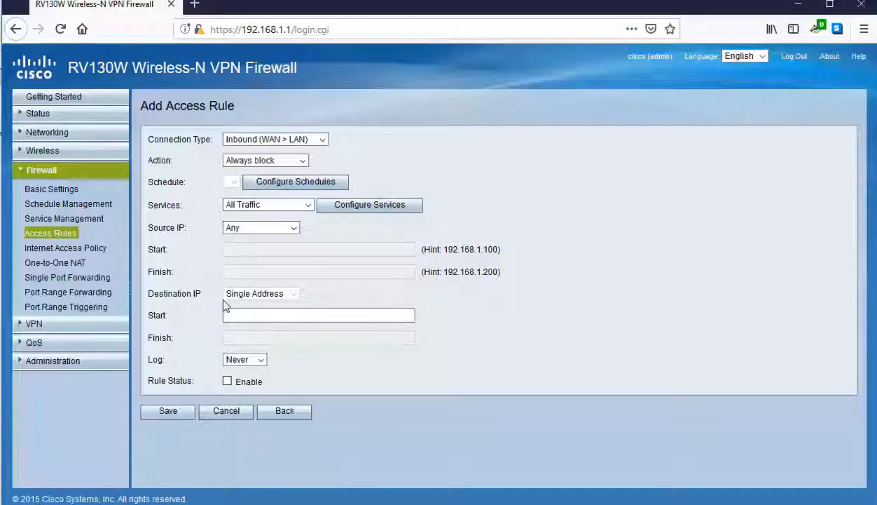
pyautogui.click(318, 315)
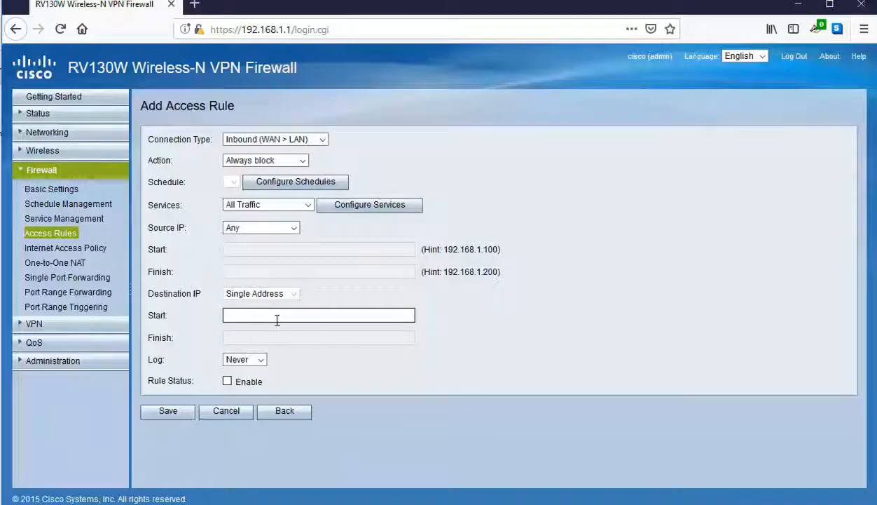
pyautogui.moveTo(335, 318)
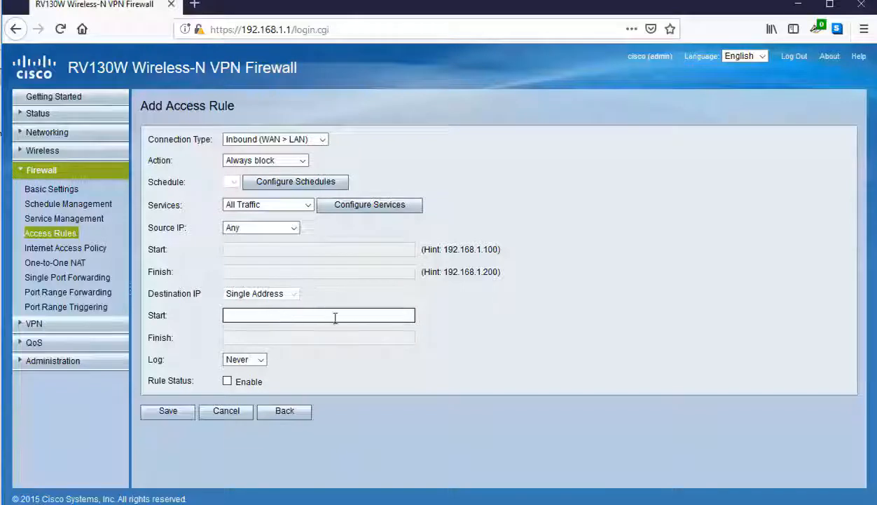
pyautogui.moveTo(288, 262)
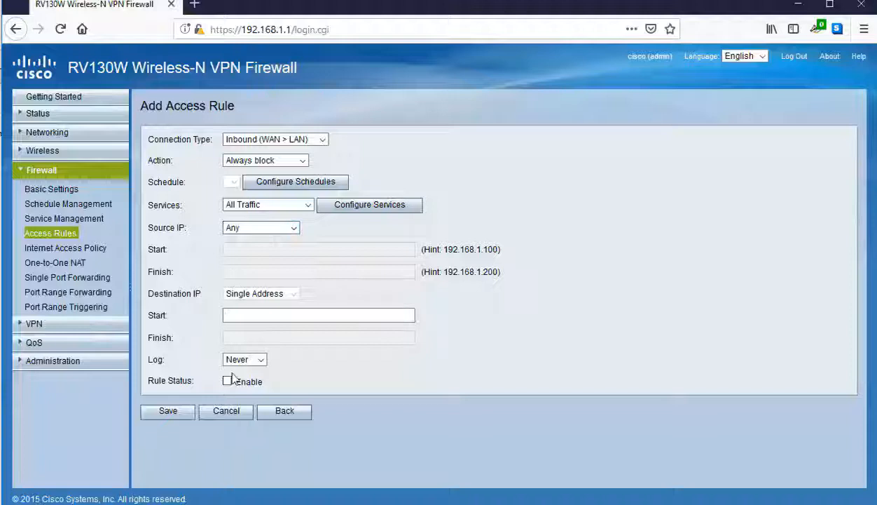
pyautogui.click(228, 381)
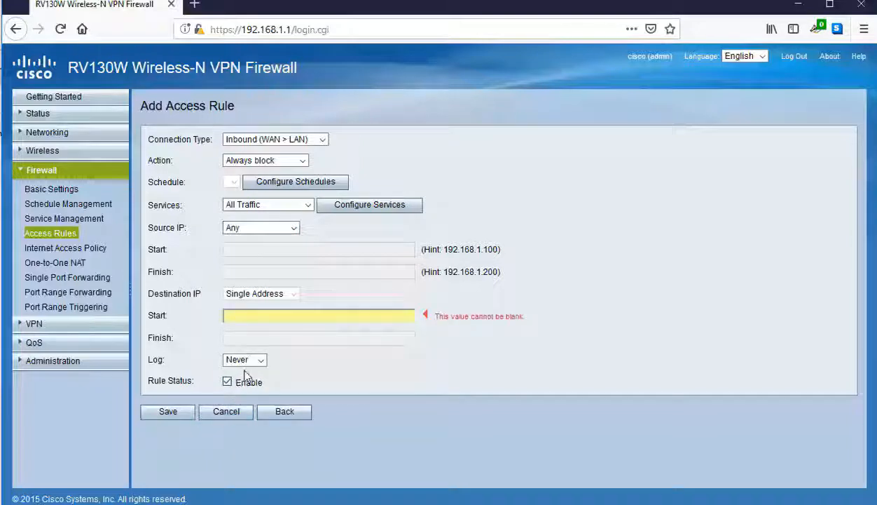
pyautogui.click(260, 359)
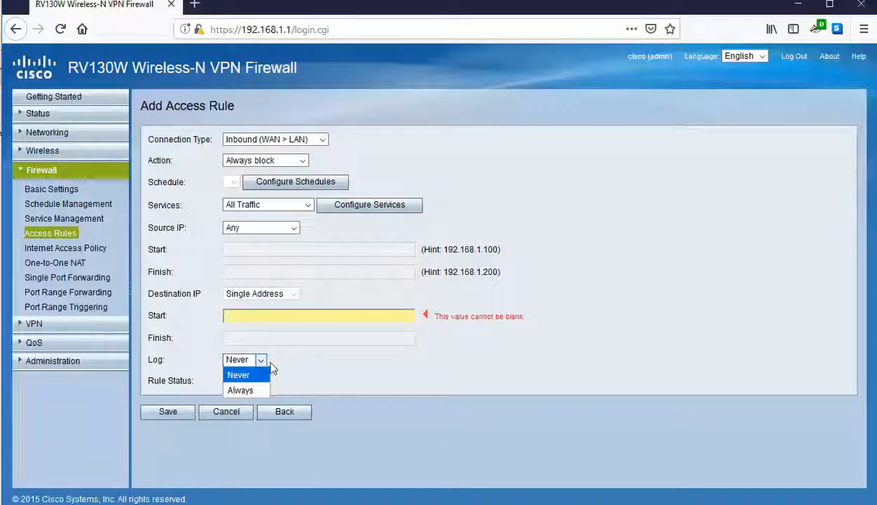
pyautogui.click(238, 374)
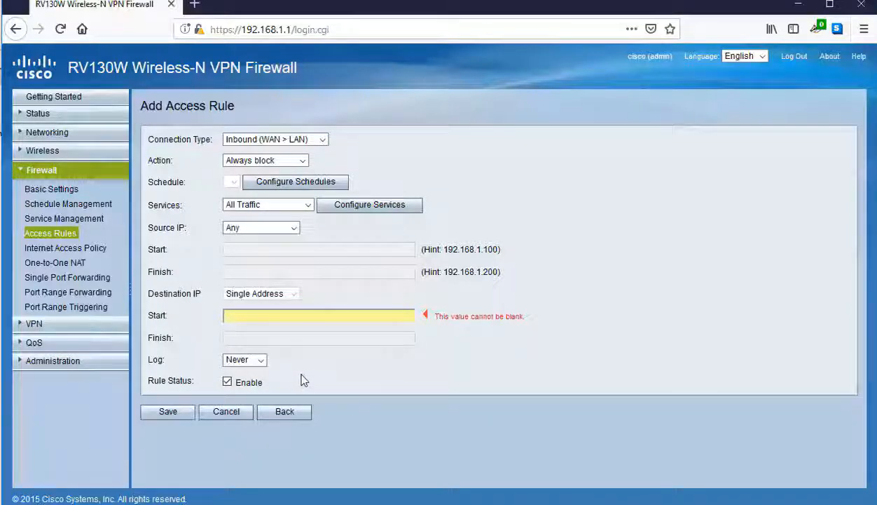
pyautogui.moveTo(257, 299)
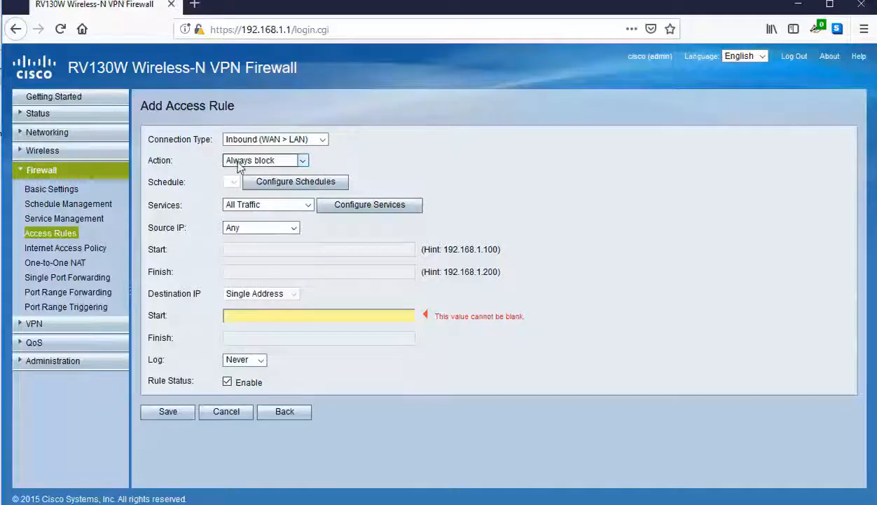
pyautogui.moveTo(66, 247)
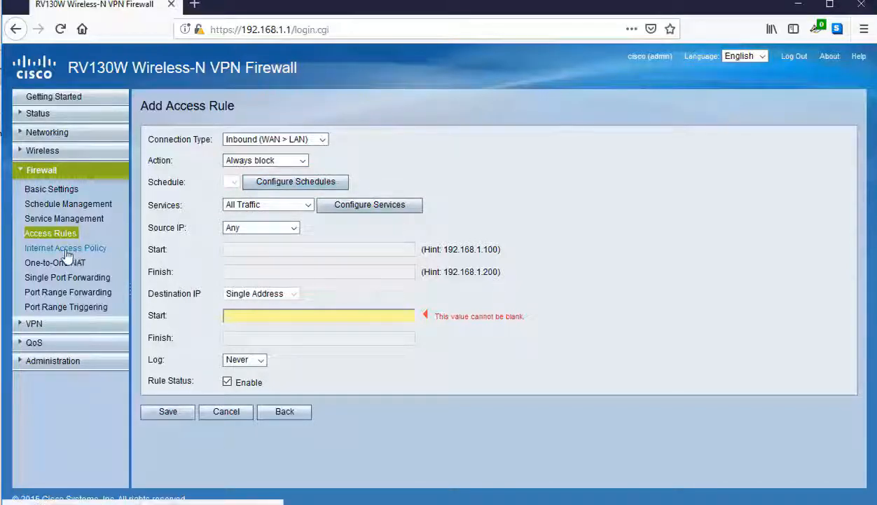
# Step: Discard the unsaved access rule, go to Internet Access Policy, and add a row
pyautogui.click(65, 248)
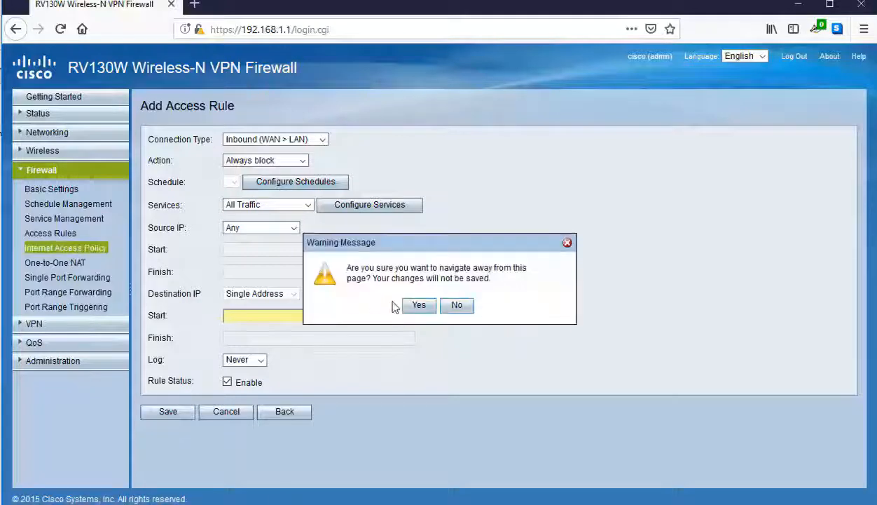
pyautogui.click(419, 305)
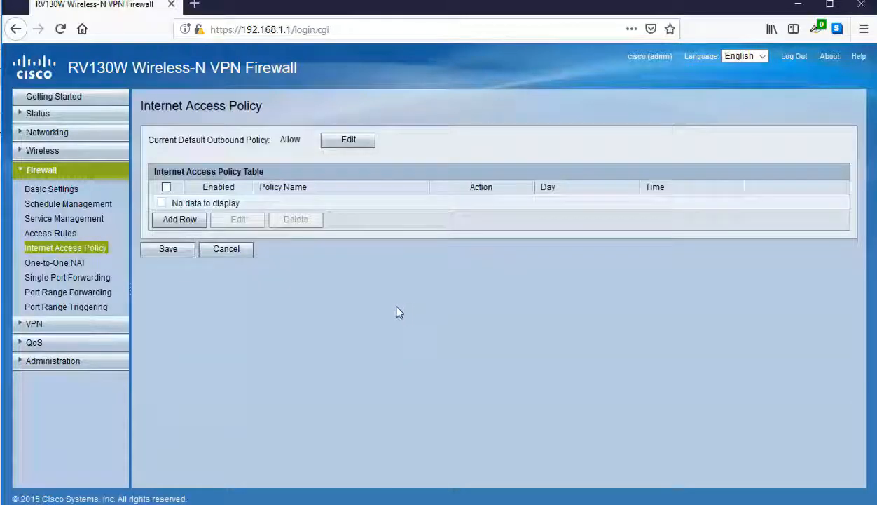
pyautogui.moveTo(404, 299)
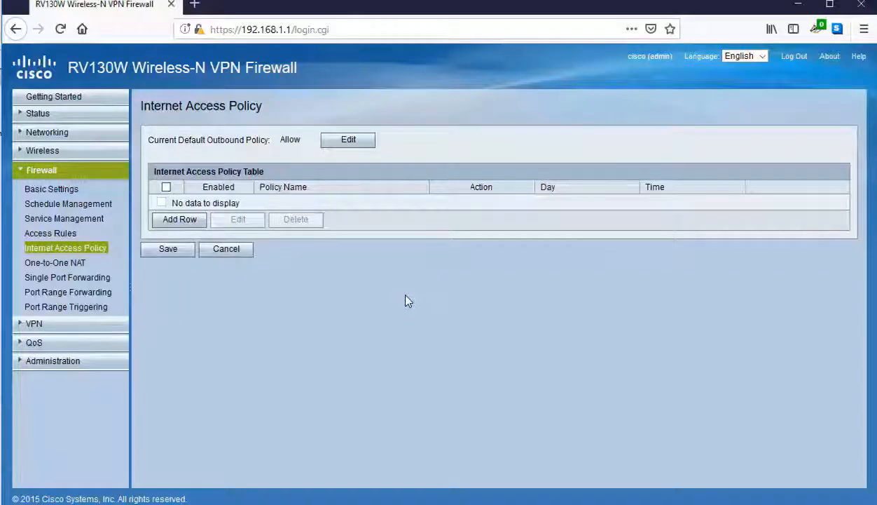
pyautogui.moveTo(414, 300)
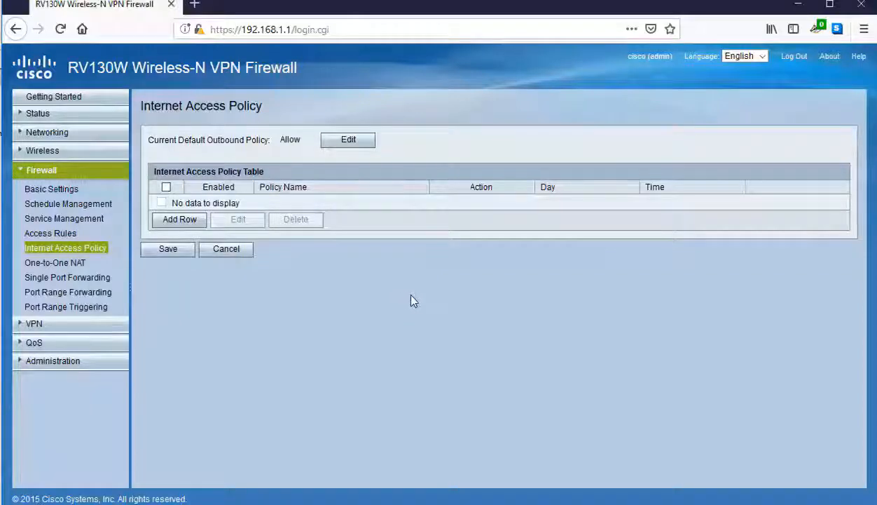
pyautogui.click(178, 219)
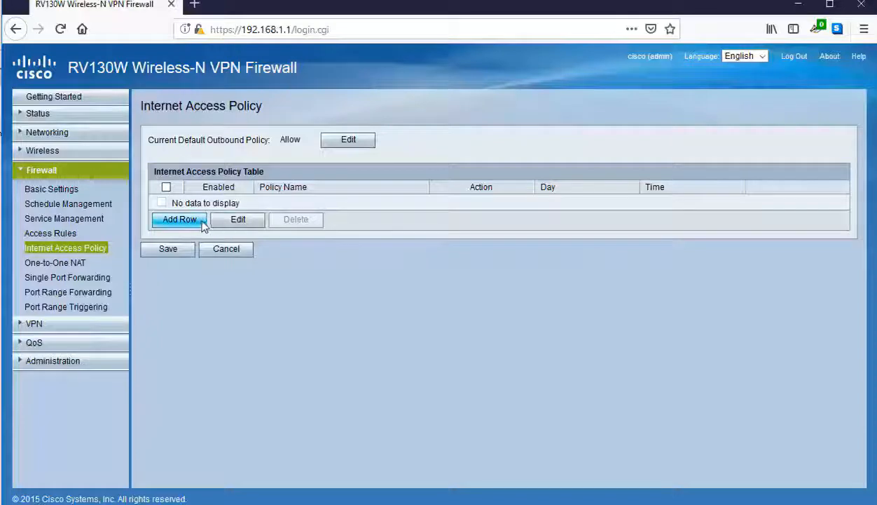
pyautogui.moveTo(193, 222)
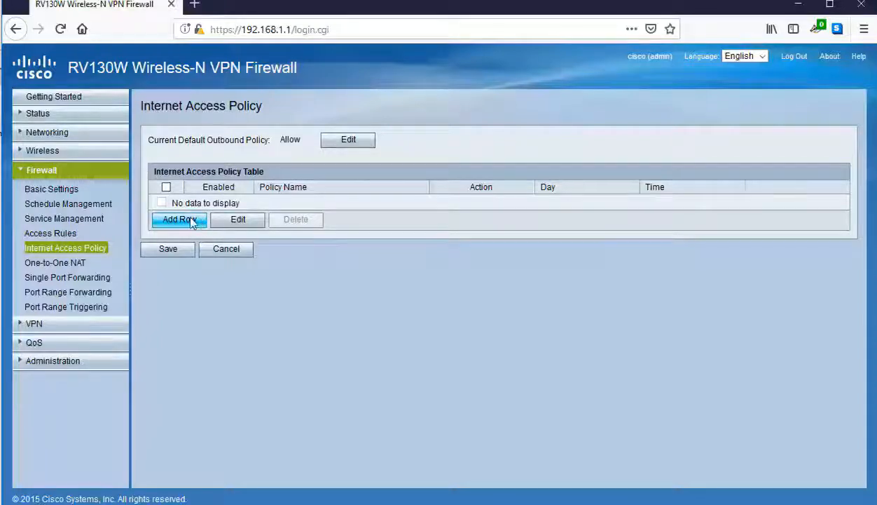
# Step: Create a new internet access policy and enter TEST as its policy name
pyautogui.click(179, 219)
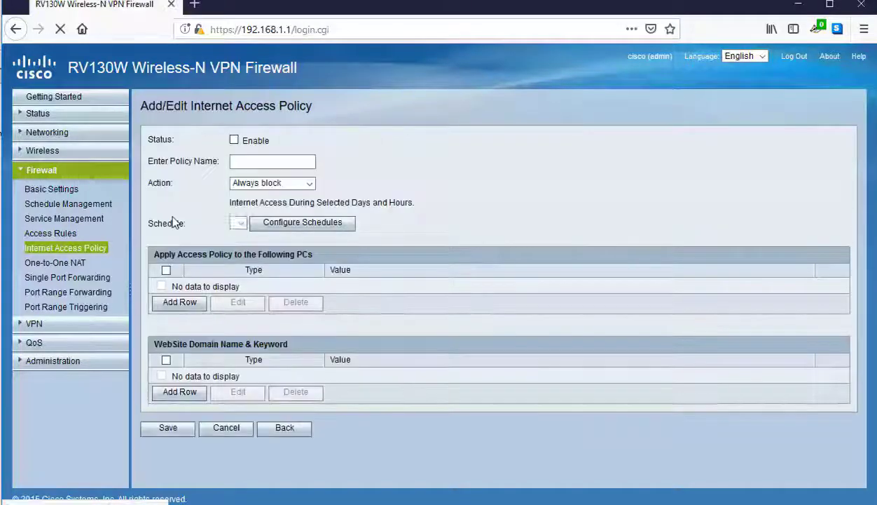
pyautogui.click(272, 162)
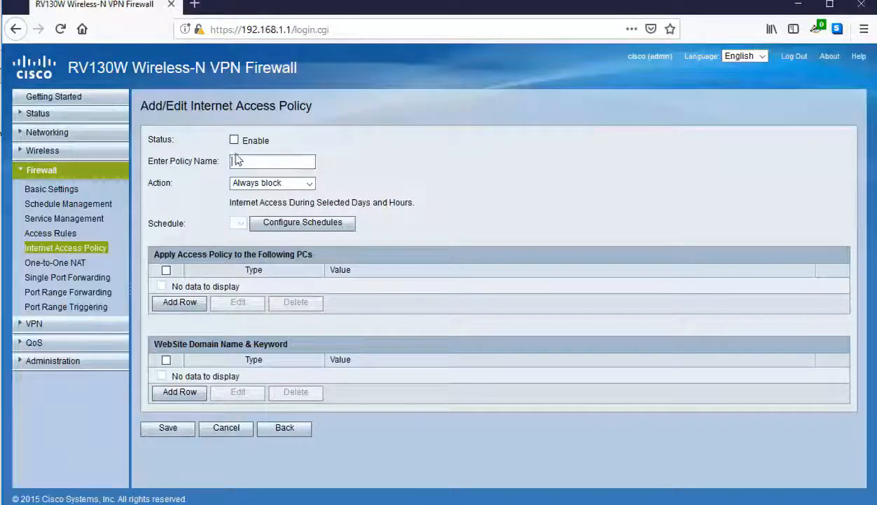
pyautogui.write('TEST')
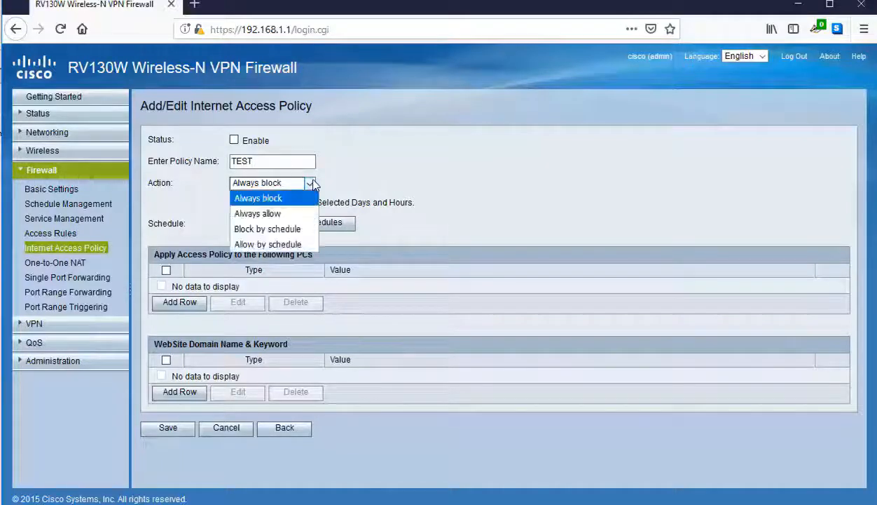
pyautogui.moveTo(316, 187)
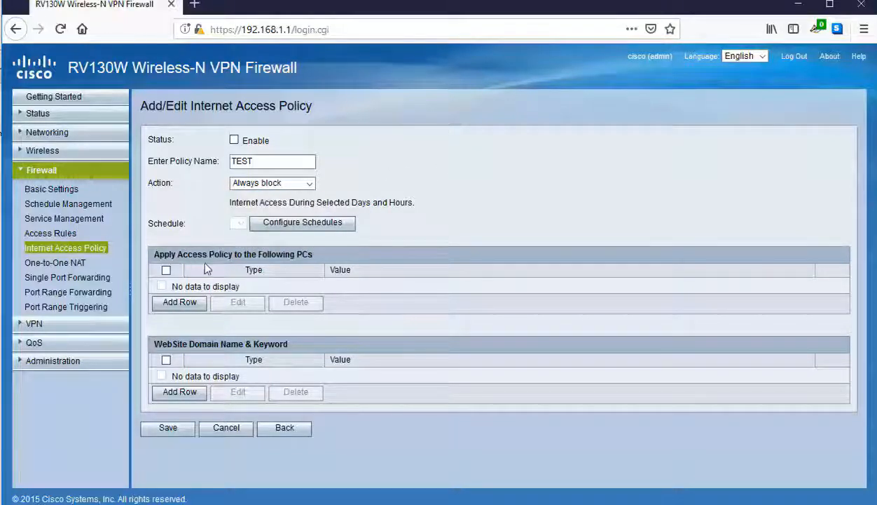
# Step: Add a PC row to the TEST policy with identifier type MAC Address
pyautogui.click(178, 303)
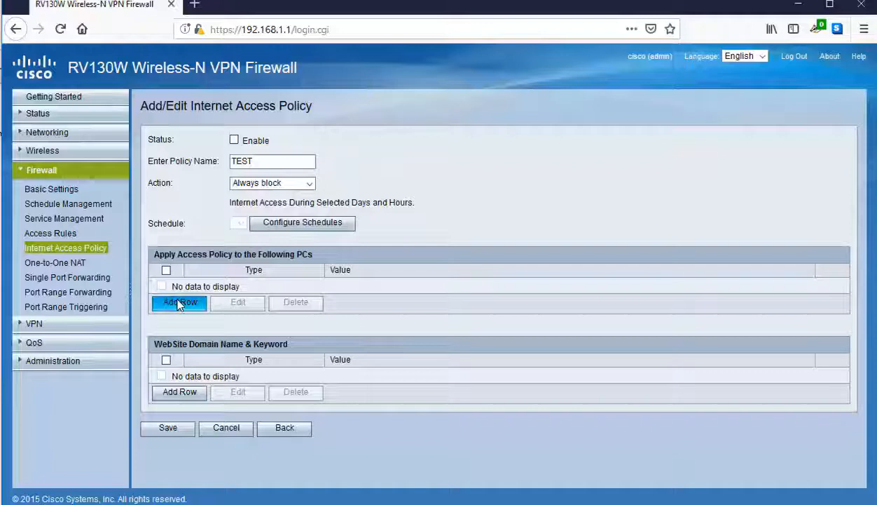
pyautogui.click(179, 303)
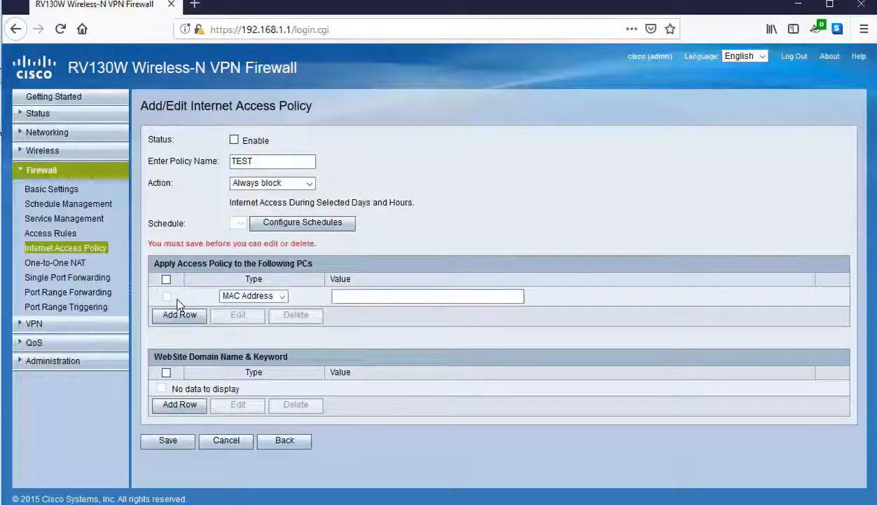
pyautogui.click(253, 296)
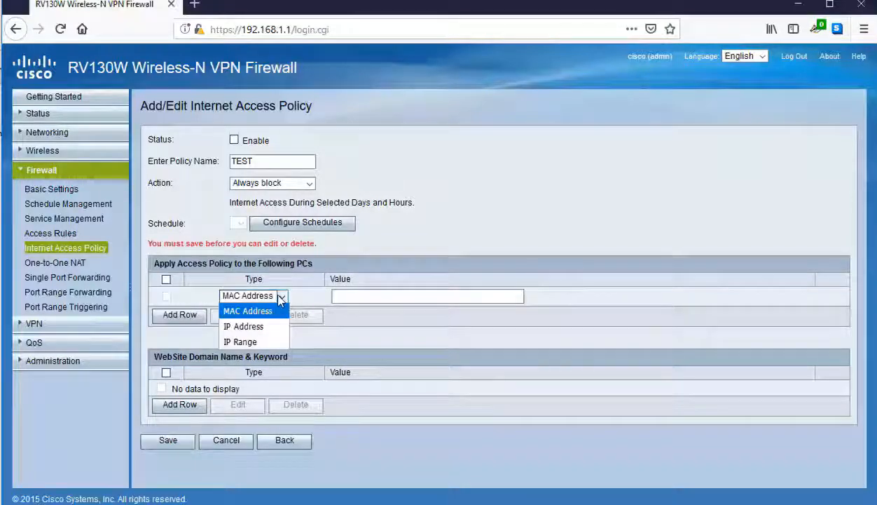
pyautogui.moveTo(275, 325)
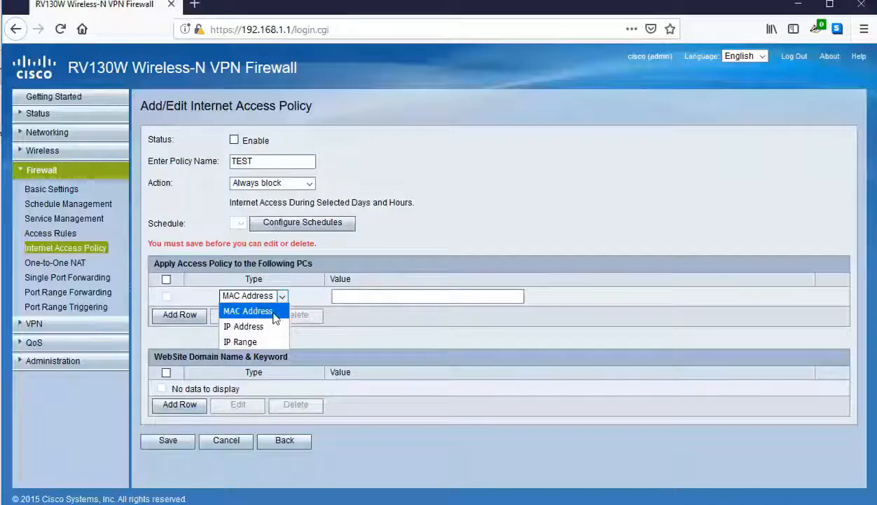
pyautogui.click(246, 311)
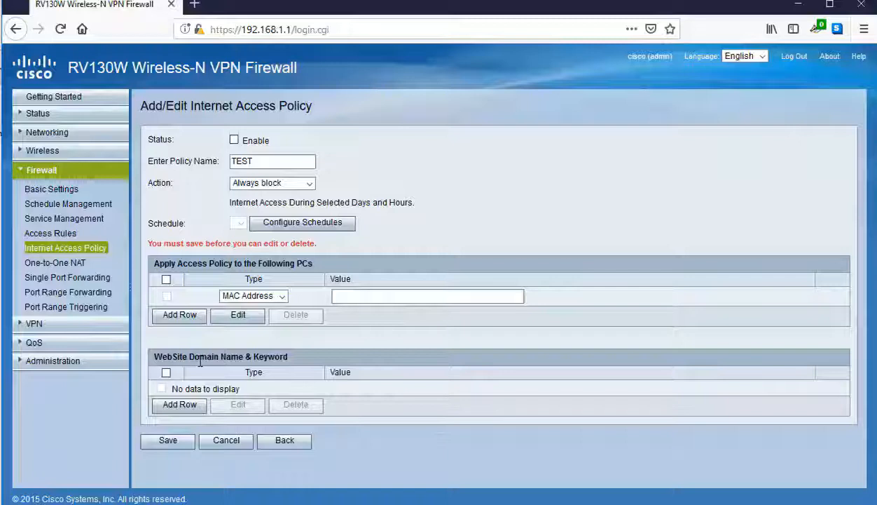
# Step: Add a website row of type Domain Name and place the cursor in its Value field
pyautogui.click(179, 405)
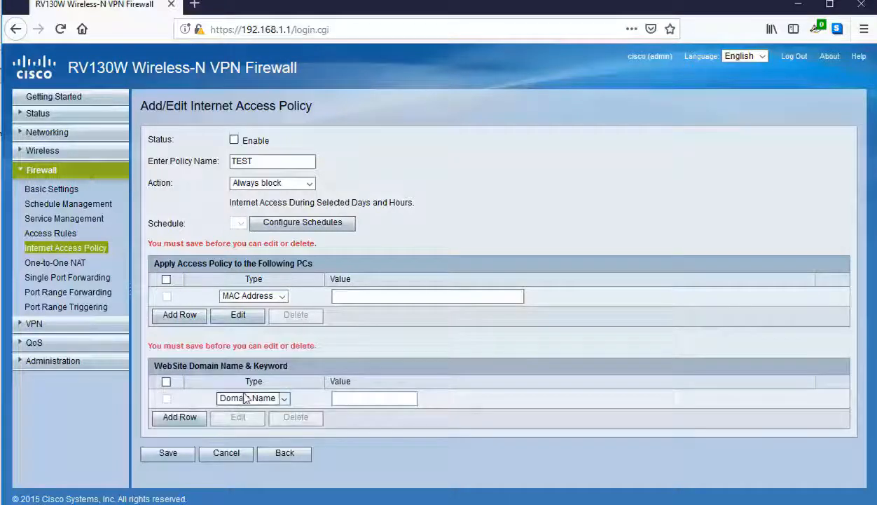
pyautogui.click(252, 398)
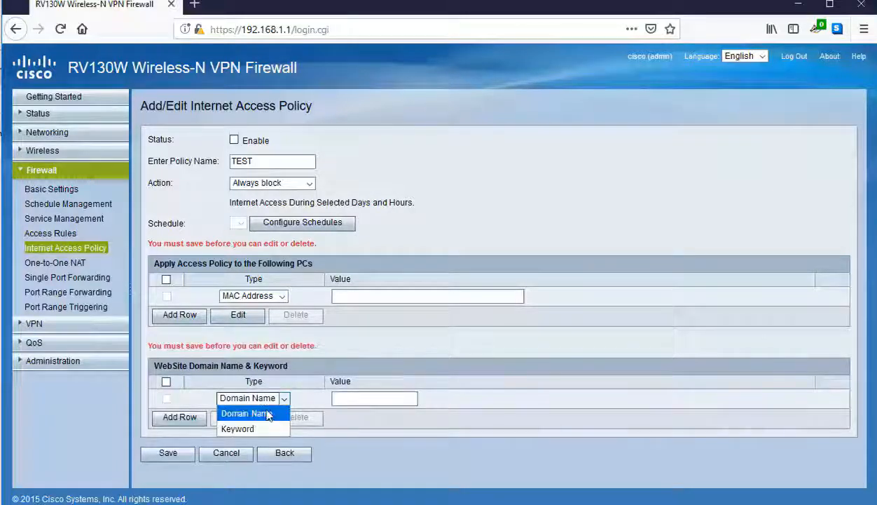
pyautogui.moveTo(270, 428)
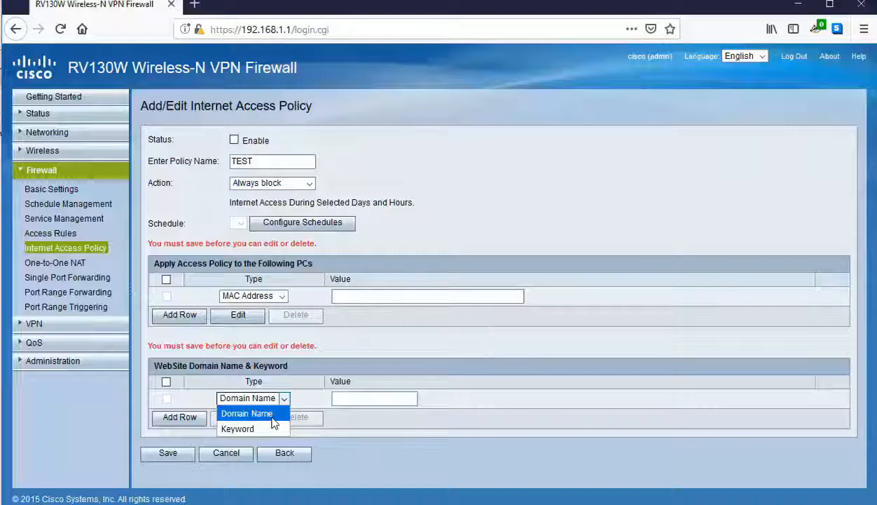
pyautogui.moveTo(263, 422)
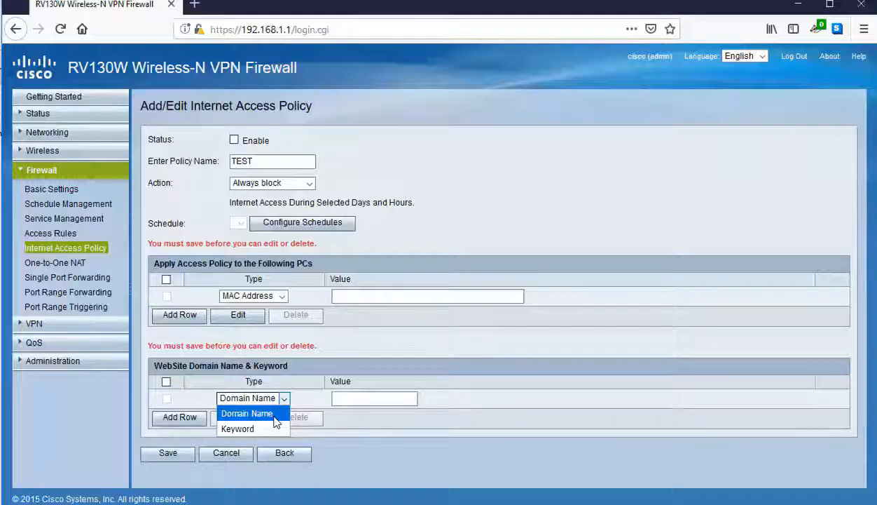
pyautogui.click(246, 413)
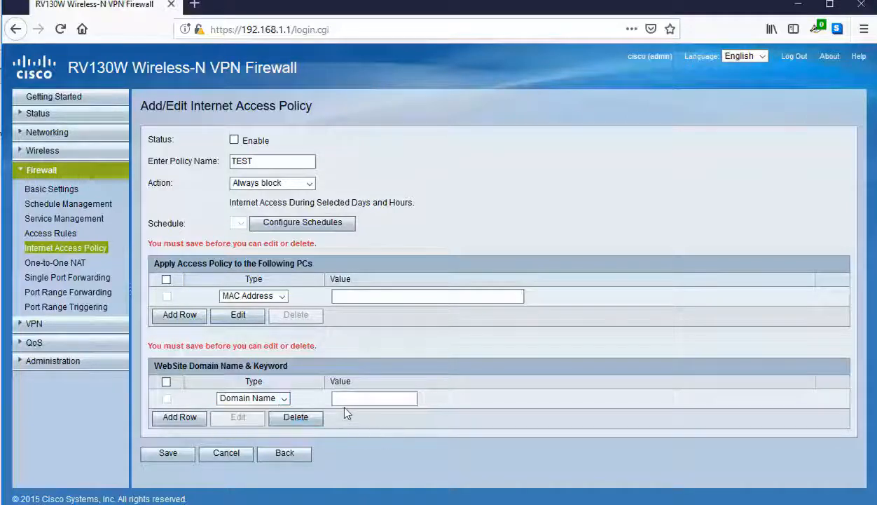
pyautogui.click(373, 398)
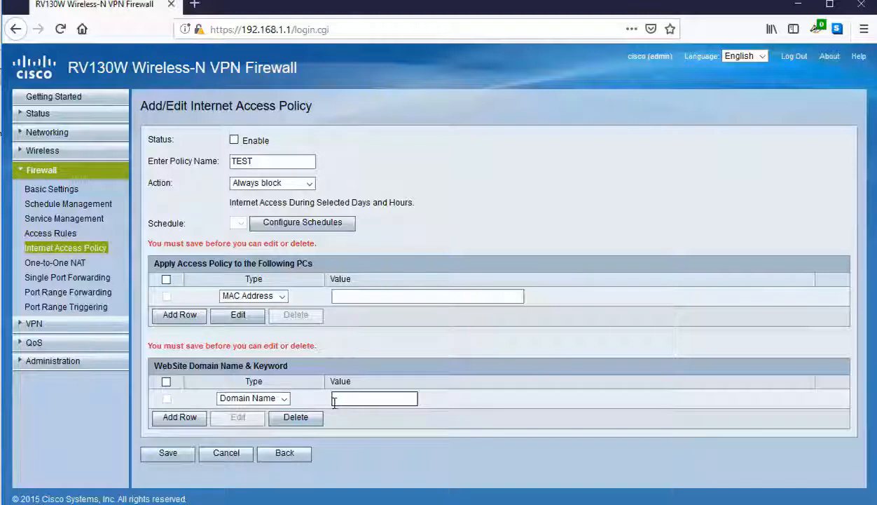